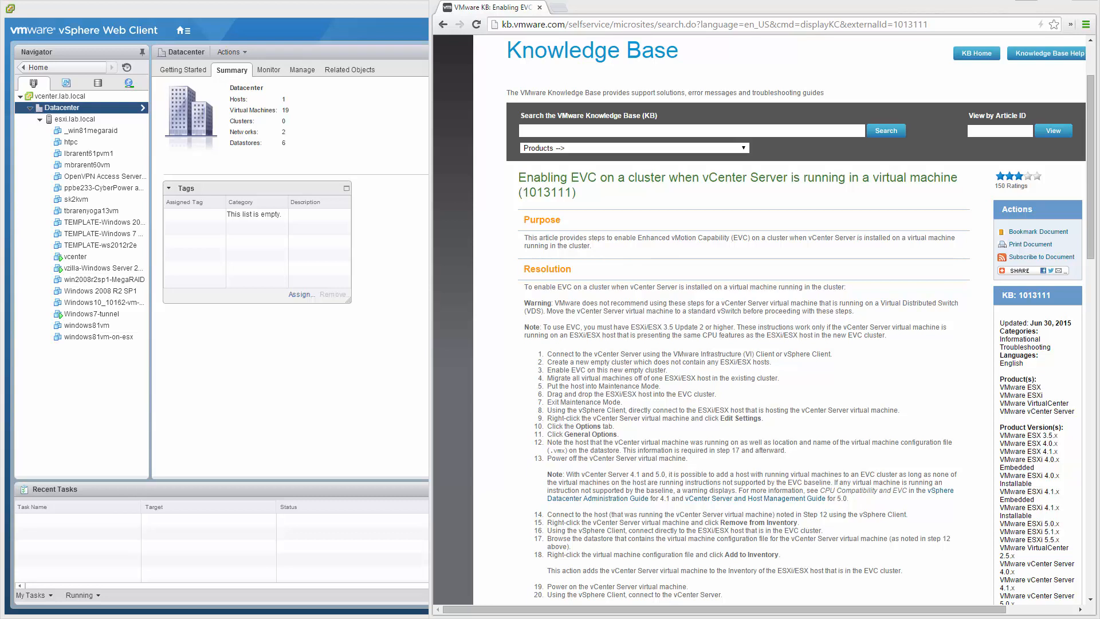
pyautogui.moveTo(917, 237)
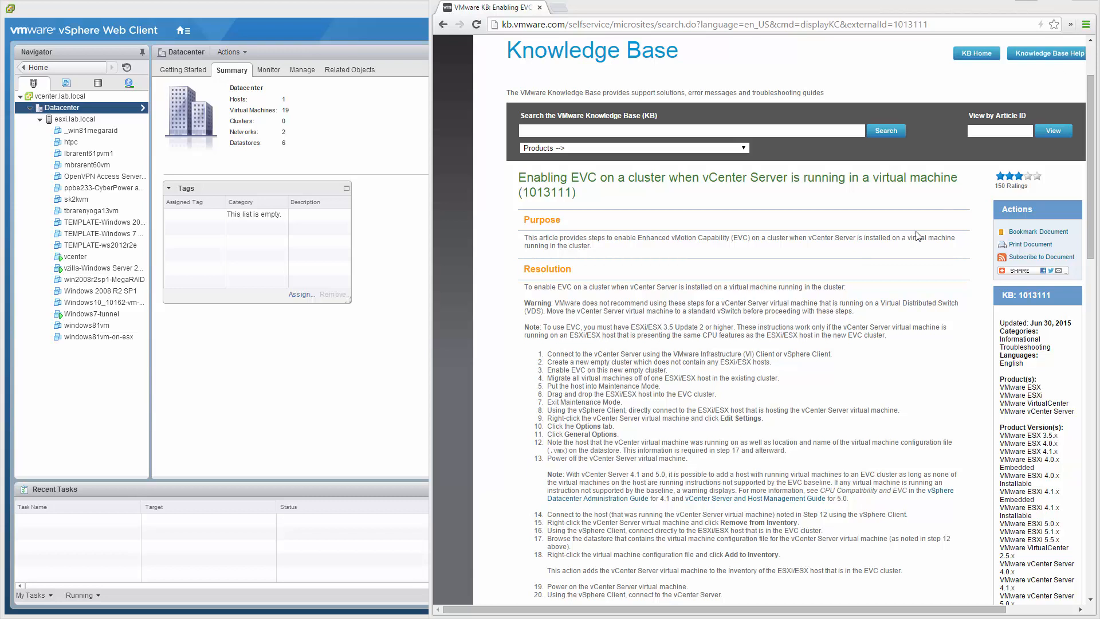
pyautogui.moveTo(759, 233)
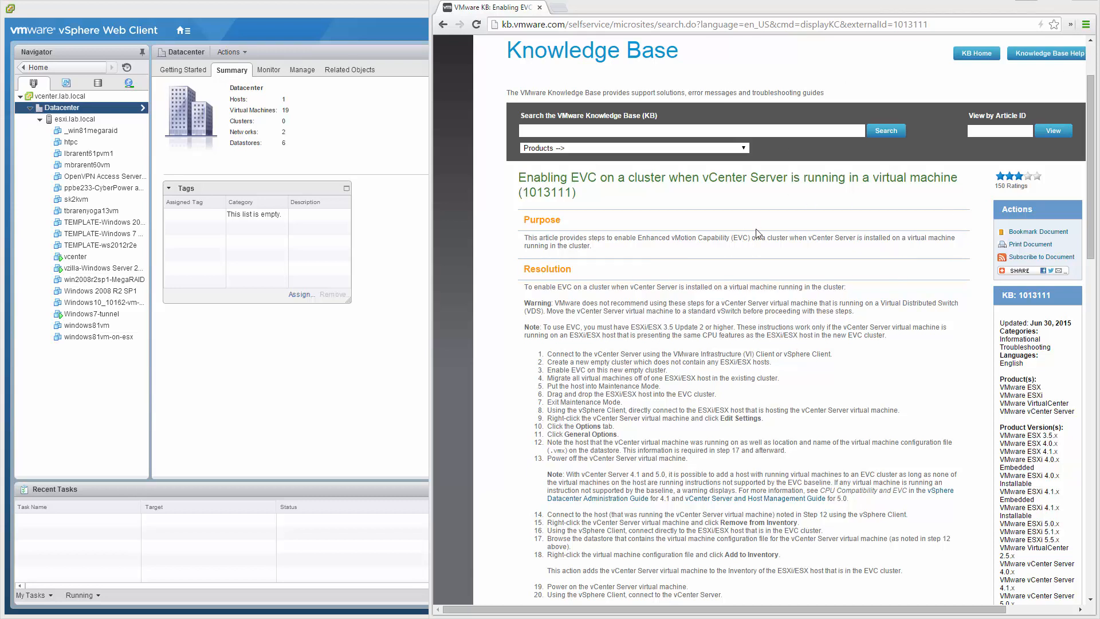
pyautogui.moveTo(1046, 4)
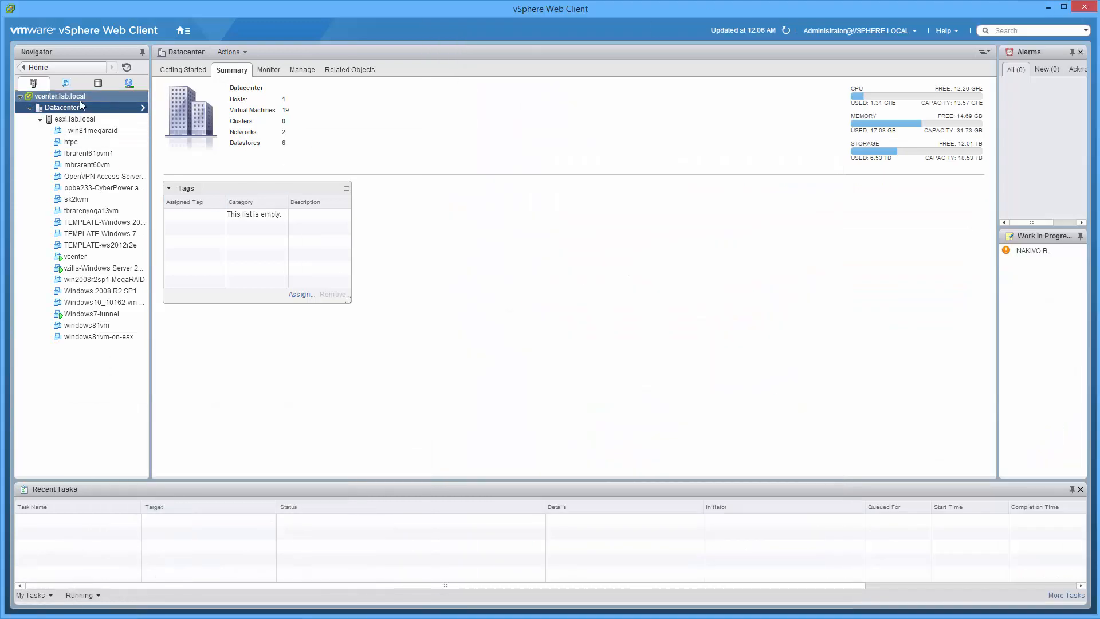
# View esxi.lab.local's summary: connected, i7-2600 CPU, 19 virtual machines.
pyautogui.click(62, 107)
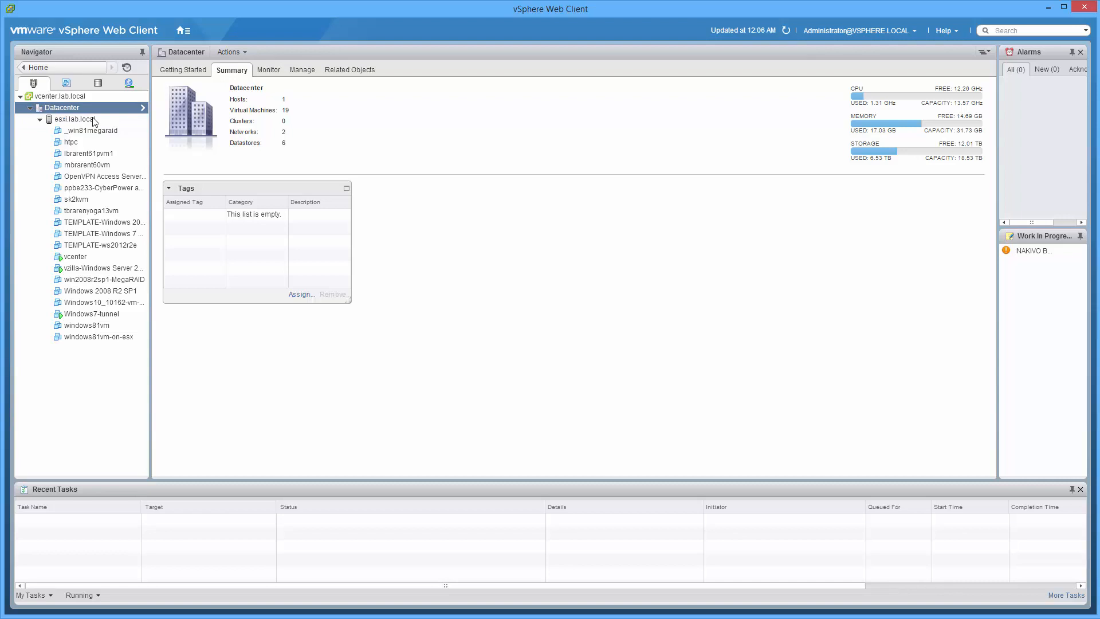
pyautogui.moveTo(96, 107)
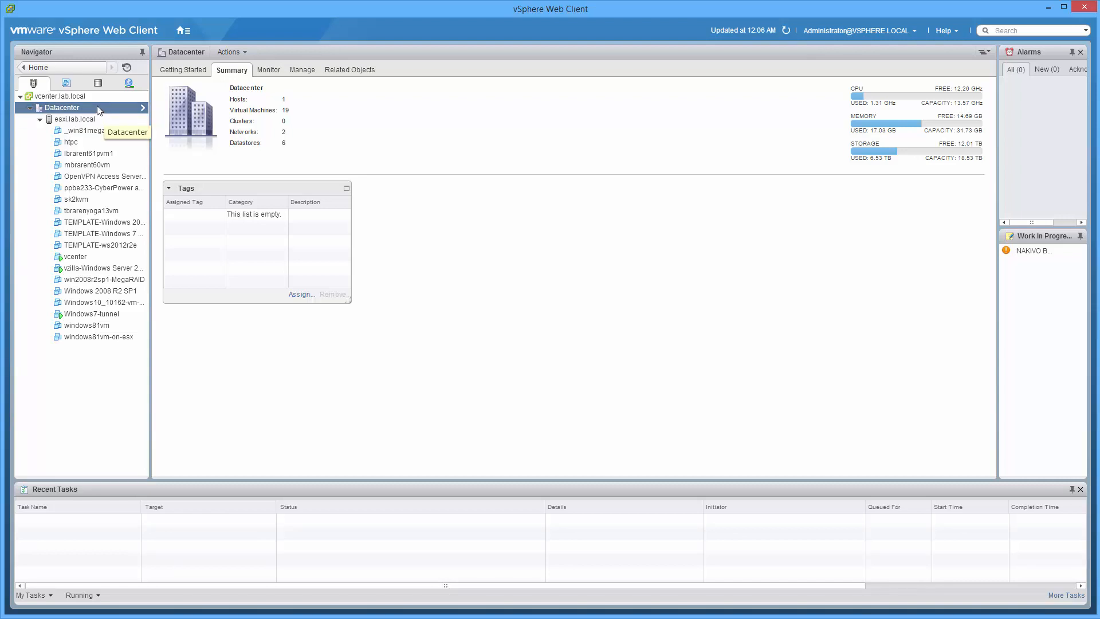
pyautogui.click(79, 118)
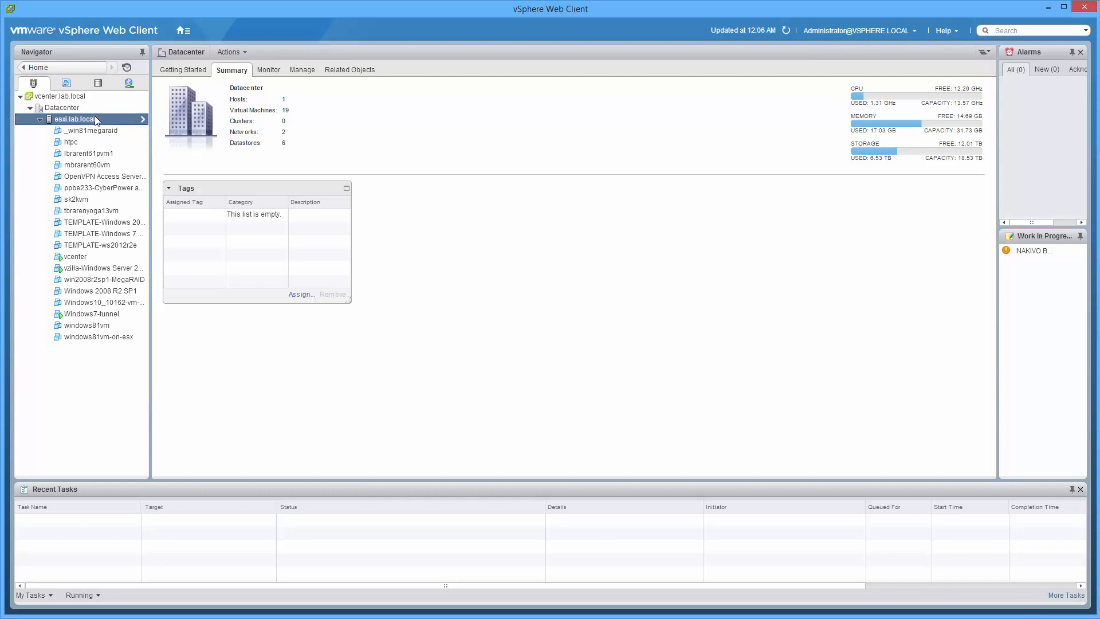
pyautogui.click(74, 118)
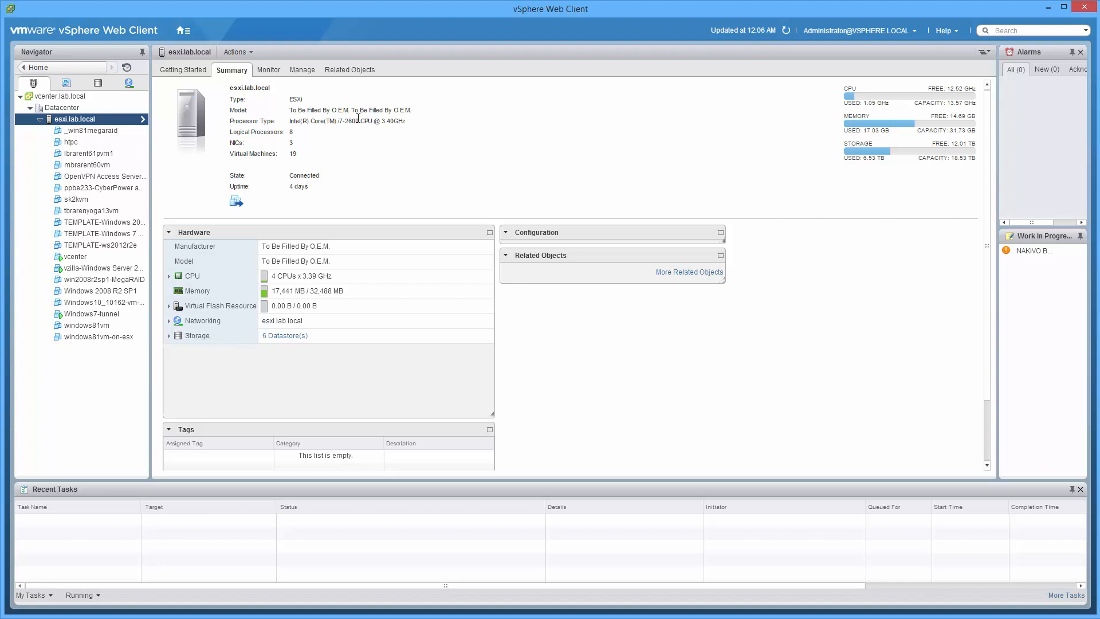
pyautogui.click(62, 107)
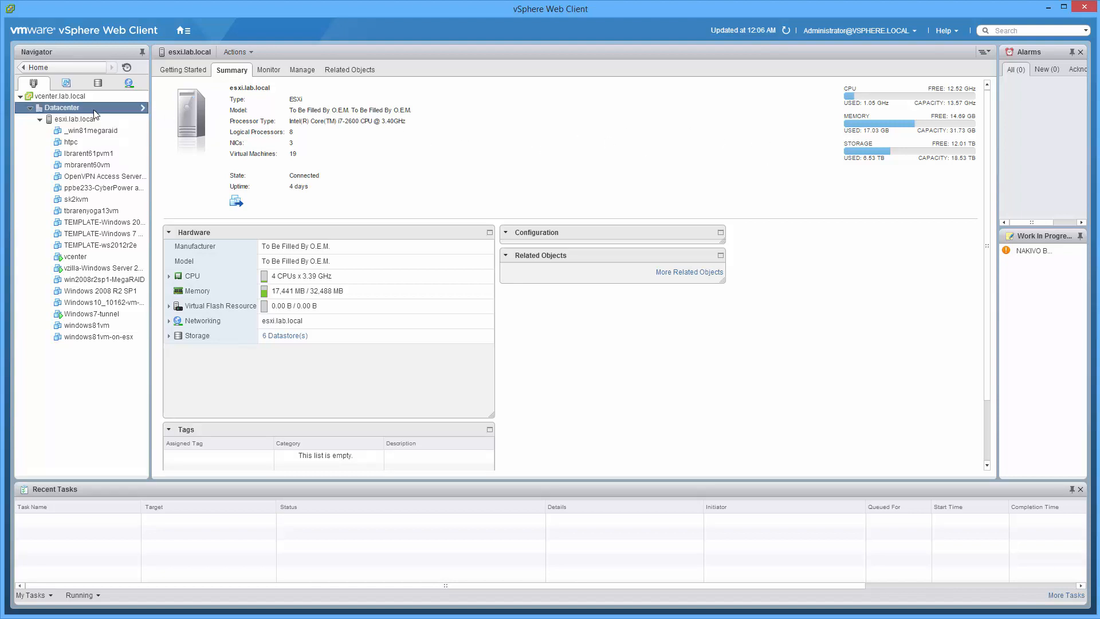
# Add host esximini to Datacenter with root credentials, evaluation license and lockdown disabled.
pyautogui.rightClick(62, 107)
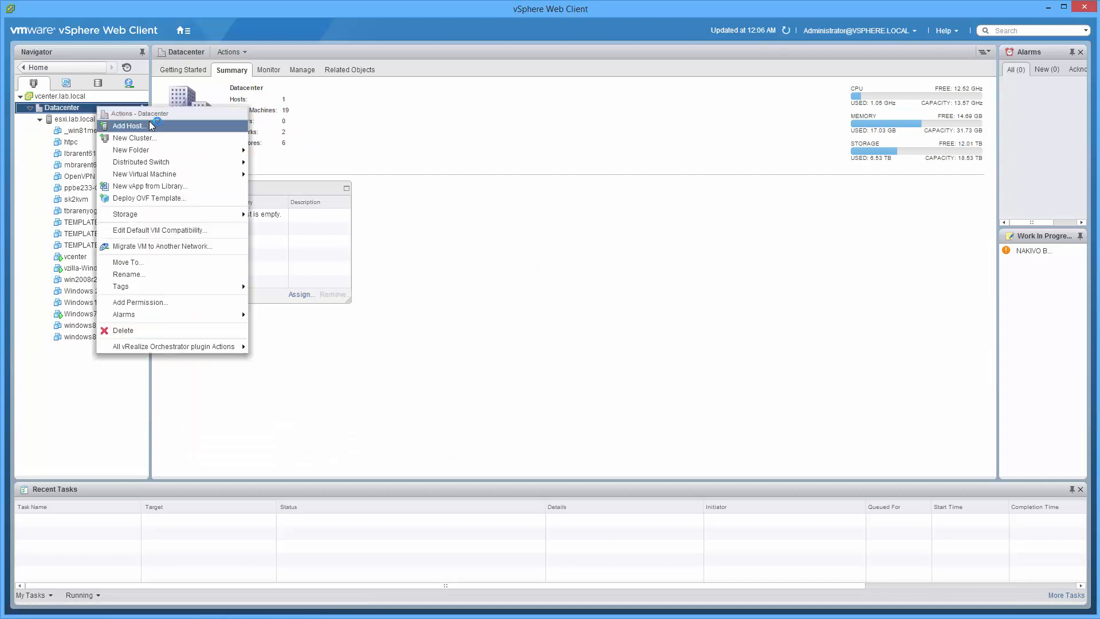
pyautogui.click(129, 125)
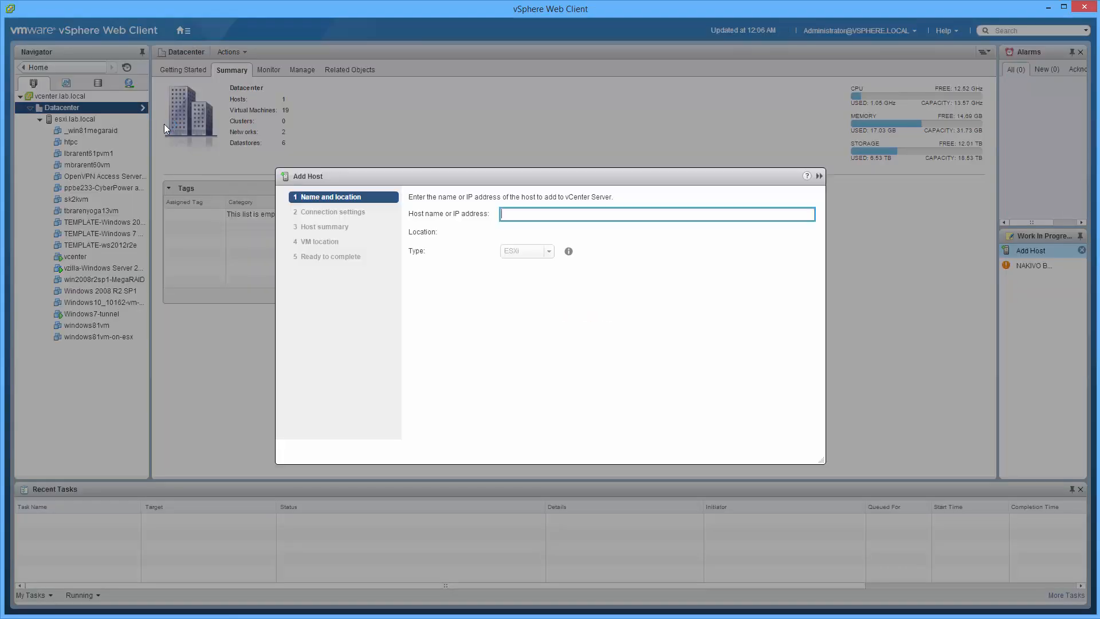
pyautogui.write('esximini')
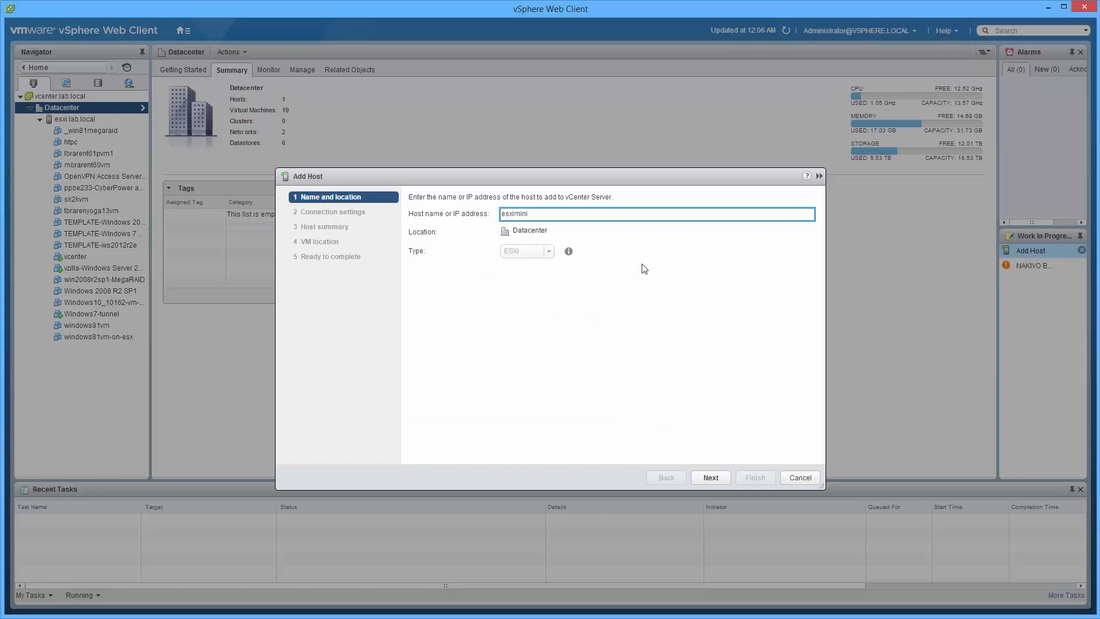
pyautogui.click(709, 477)
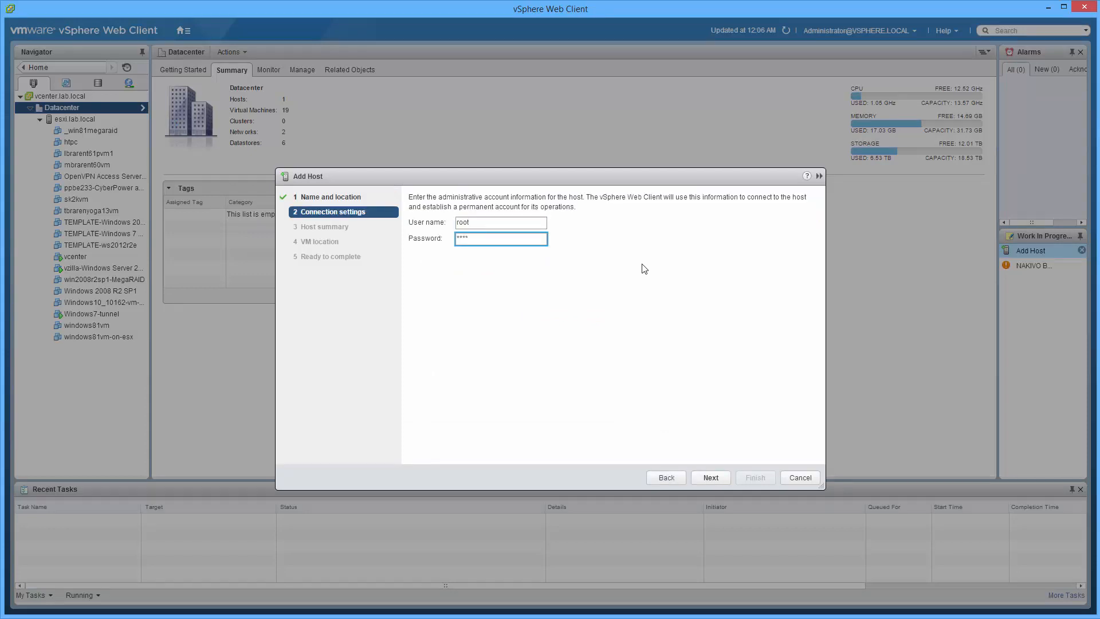
pyautogui.click(710, 477)
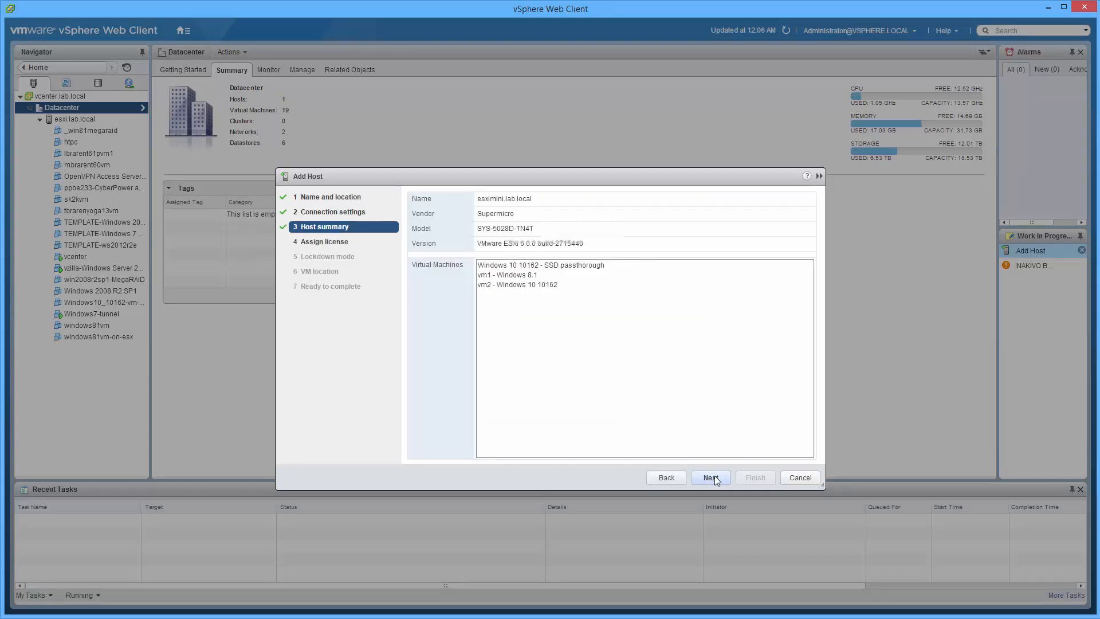
pyautogui.click(710, 477)
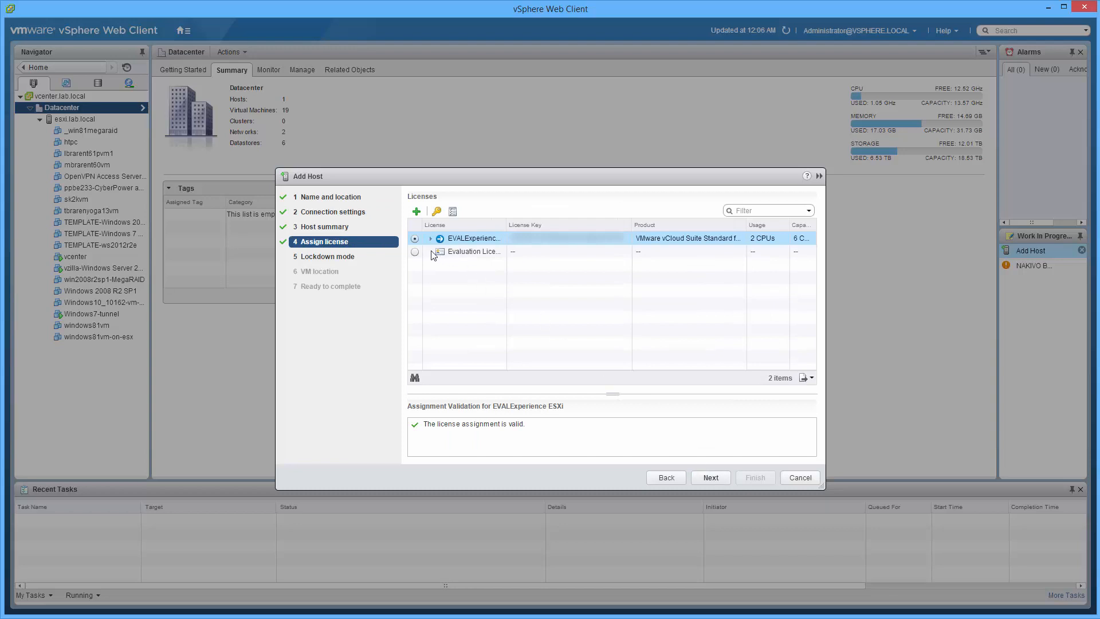
pyautogui.moveTo(732, 481)
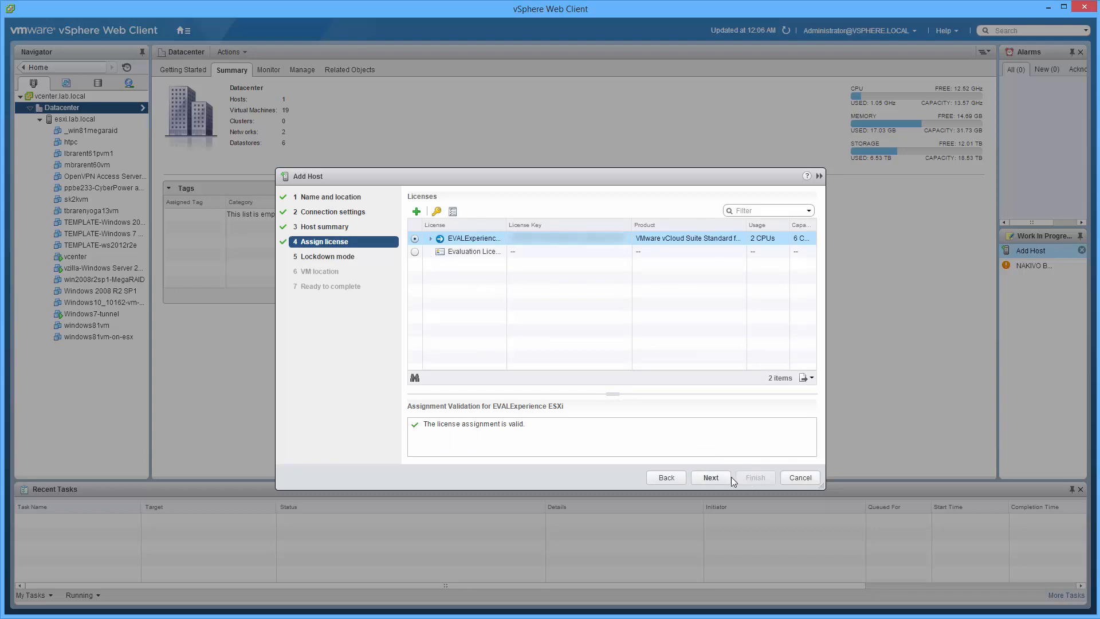
pyautogui.click(710, 478)
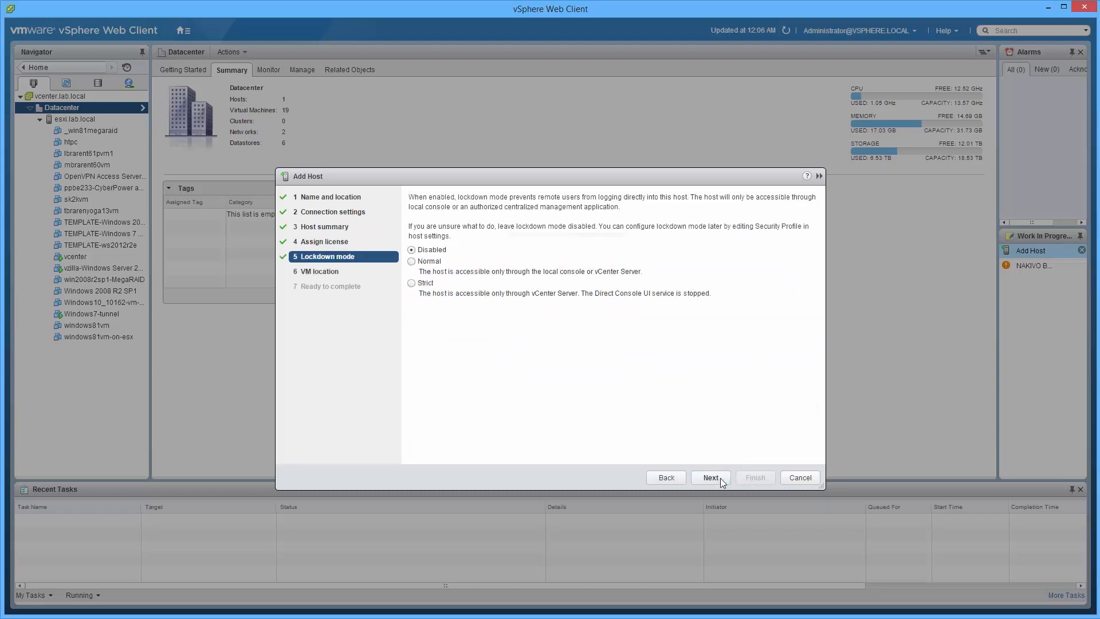
pyautogui.click(709, 477)
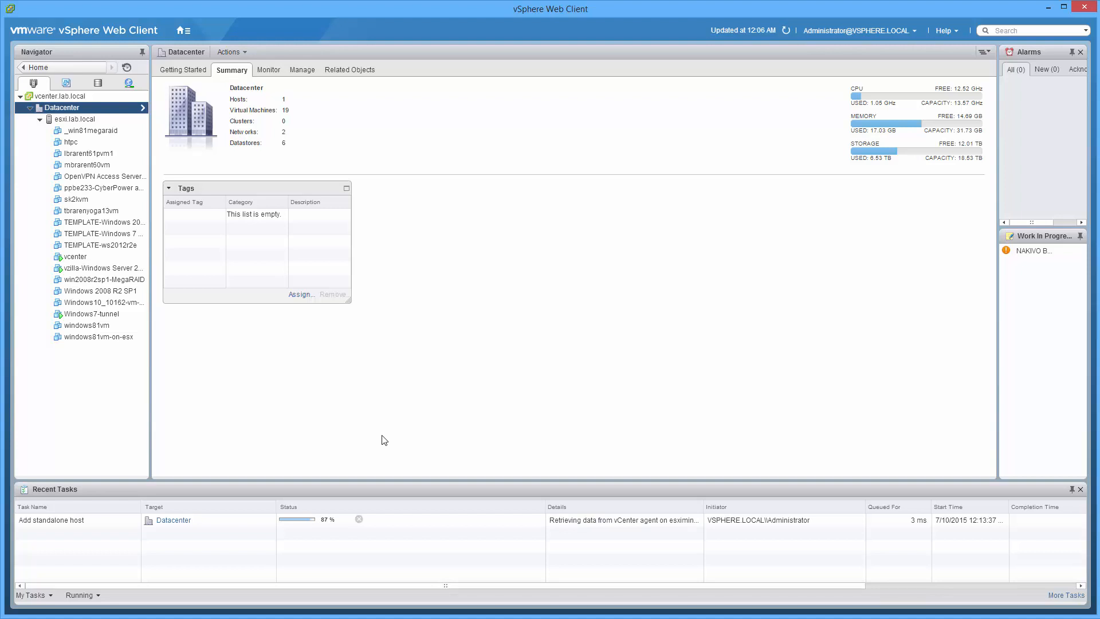
pyautogui.moveTo(333, 133)
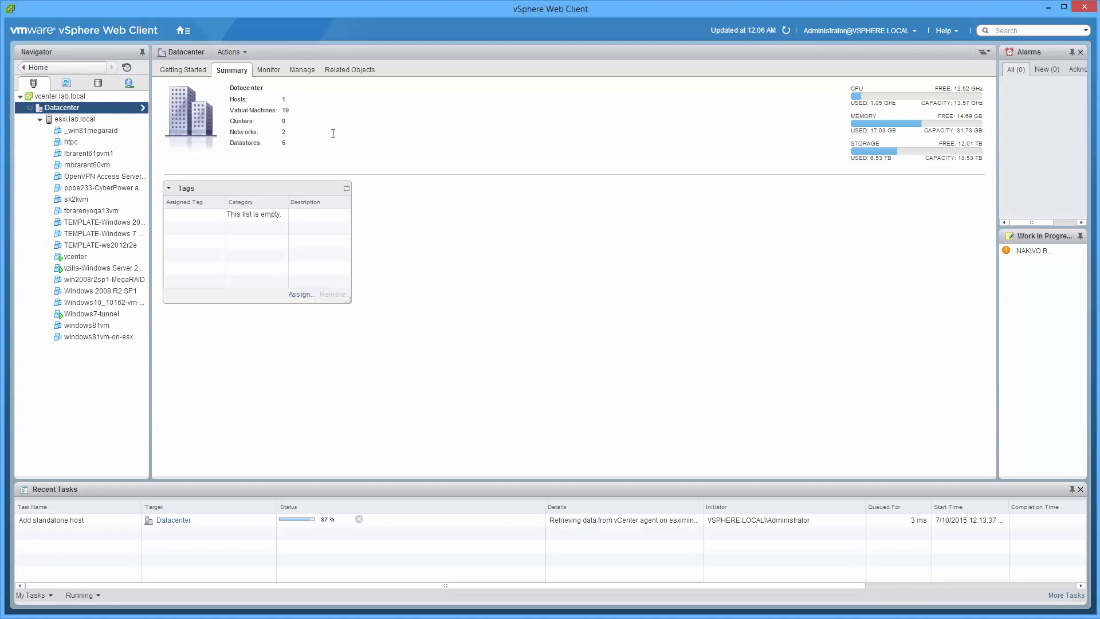
# Once esximini.lab.local joins Datacenter, show the vcenter VM's Summary.
pyautogui.click(75, 256)
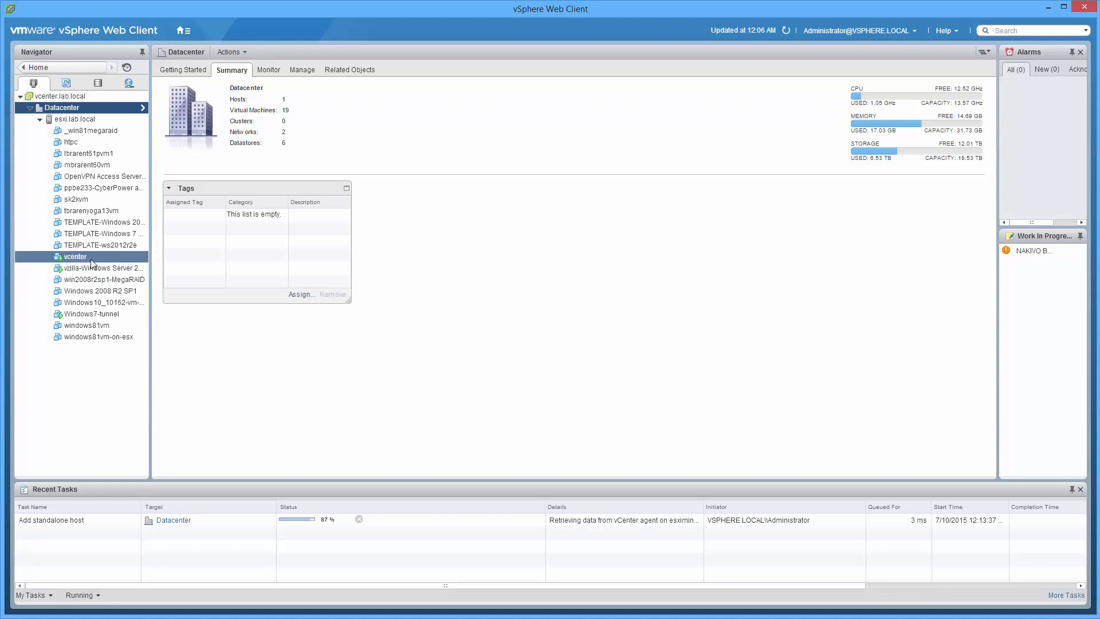
pyautogui.moveTo(95, 261)
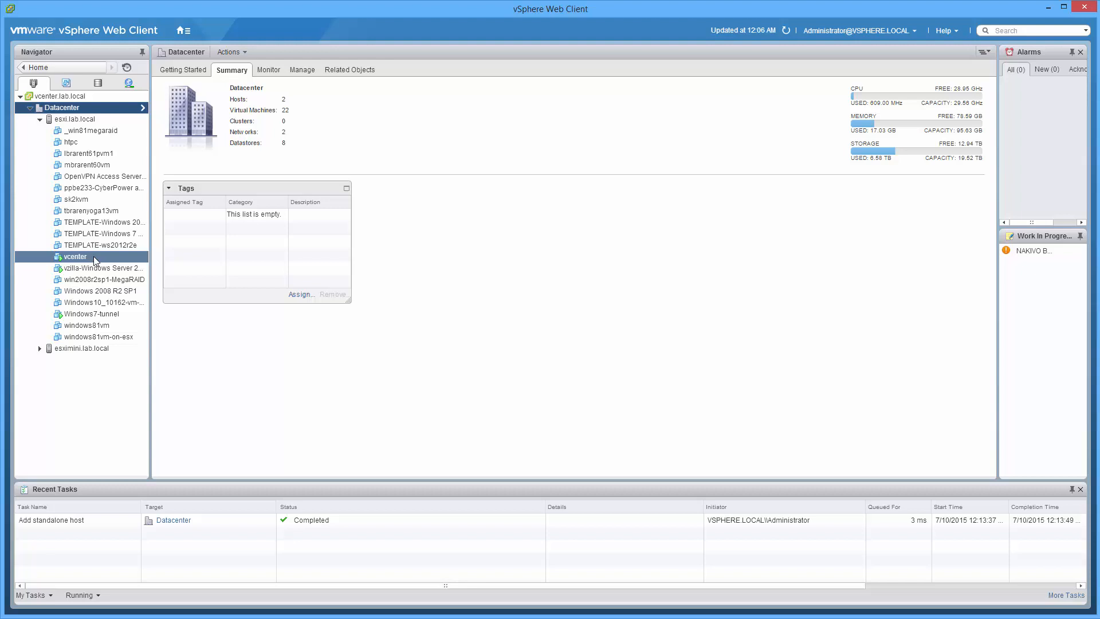
pyautogui.click(75, 257)
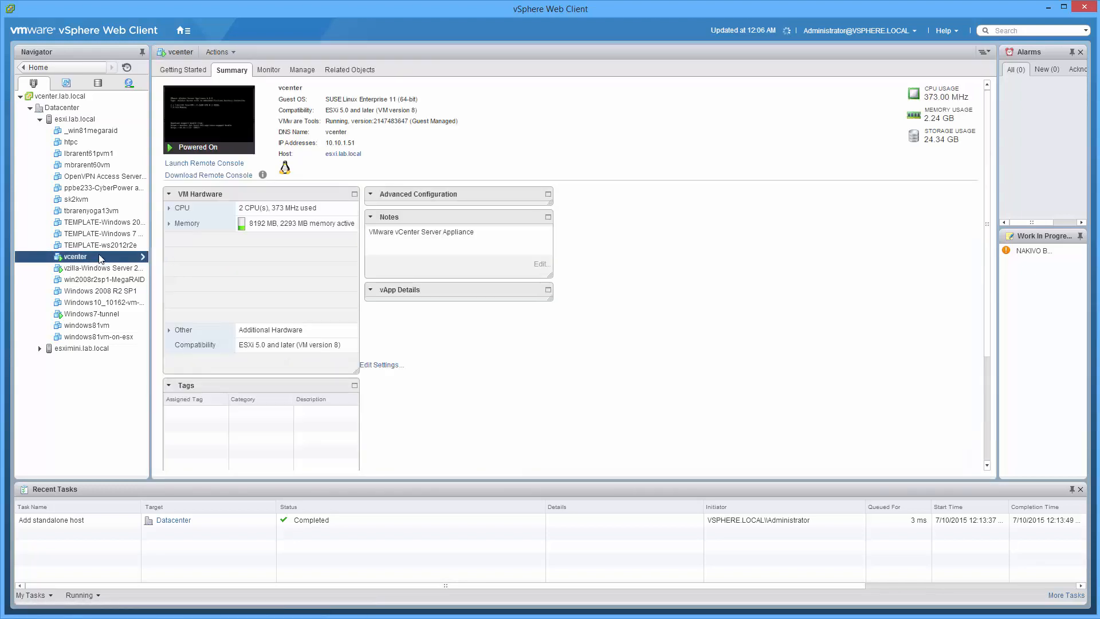
pyautogui.click(187, 223)
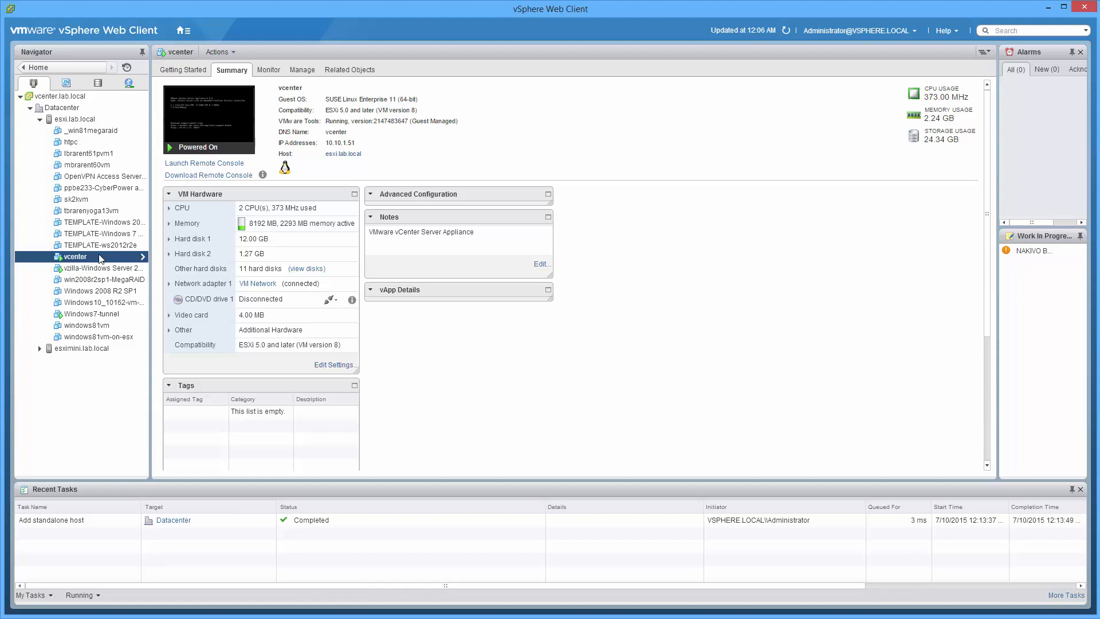
# Start migrating the vcenter VM, changing both compute resource and storage.
pyautogui.rightClick(74, 256)
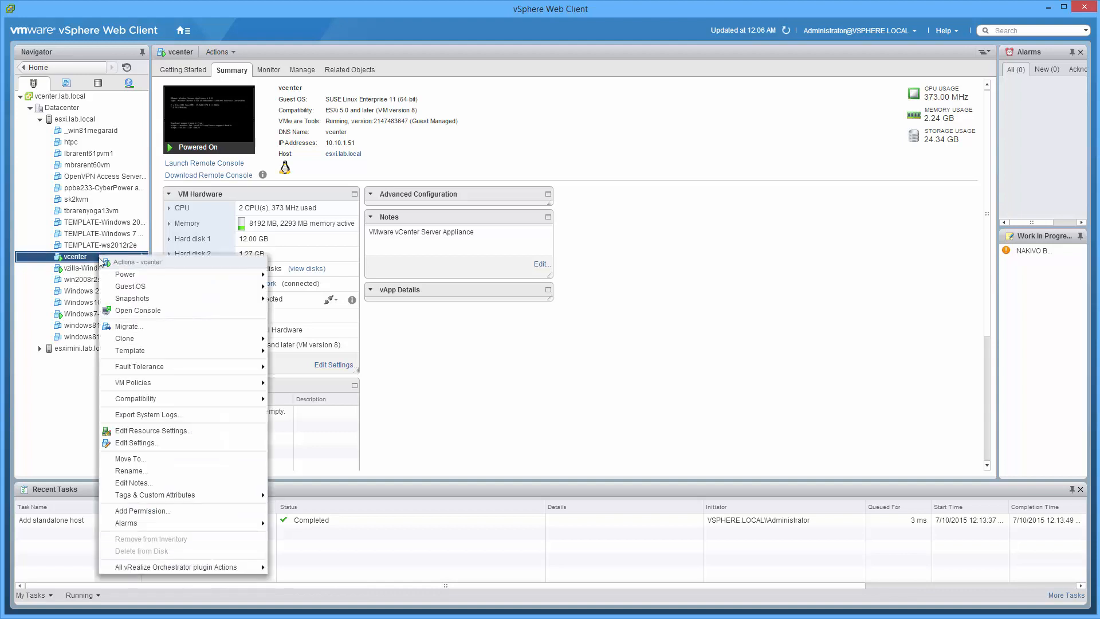
pyautogui.click(128, 325)
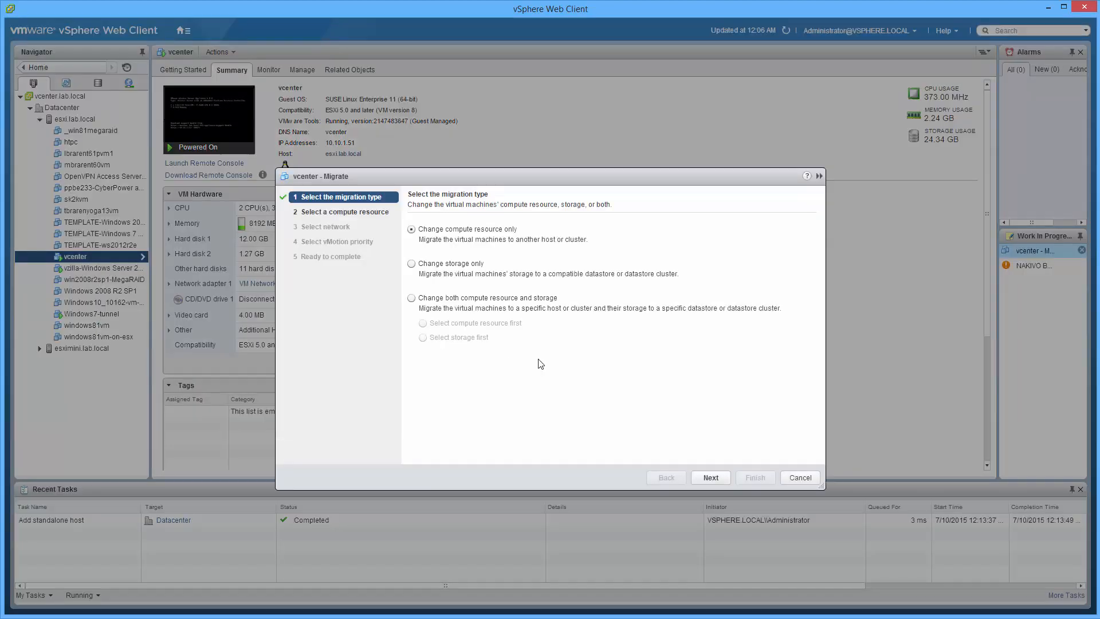
pyautogui.click(411, 297)
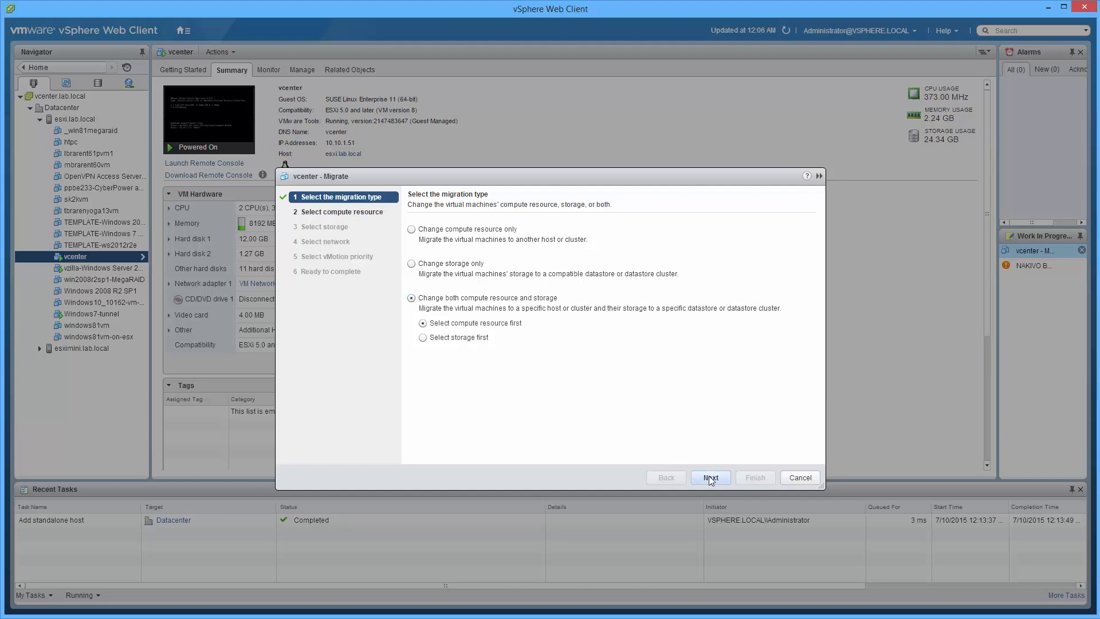
pyautogui.click(710, 477)
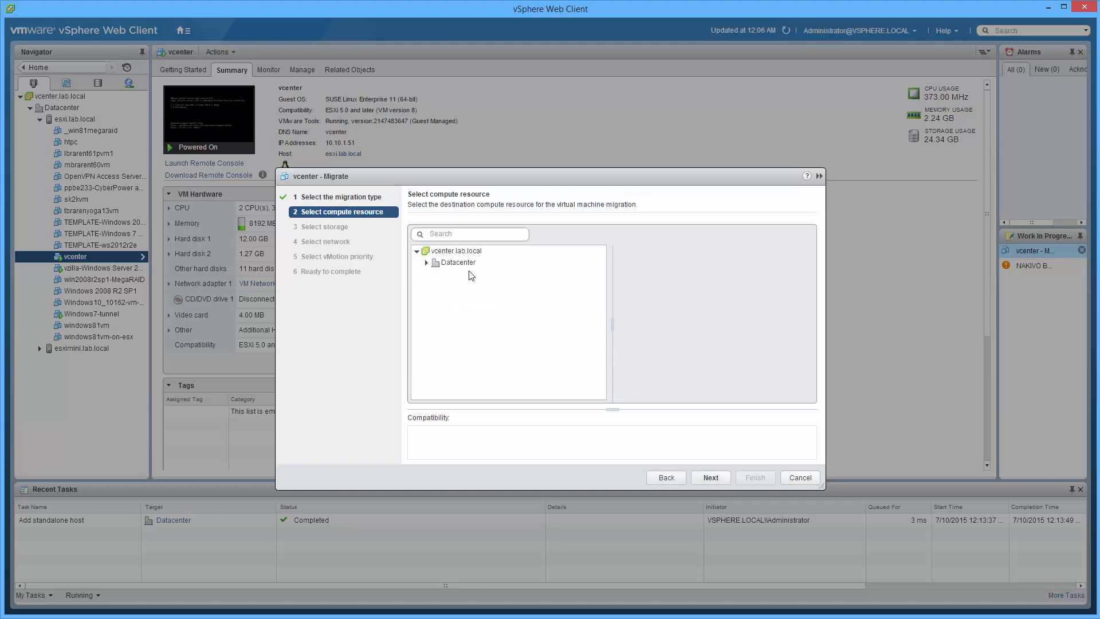
# Pick esximini.lab.local as the destination host and see the CPU incompatibility error.
pyautogui.click(457, 262)
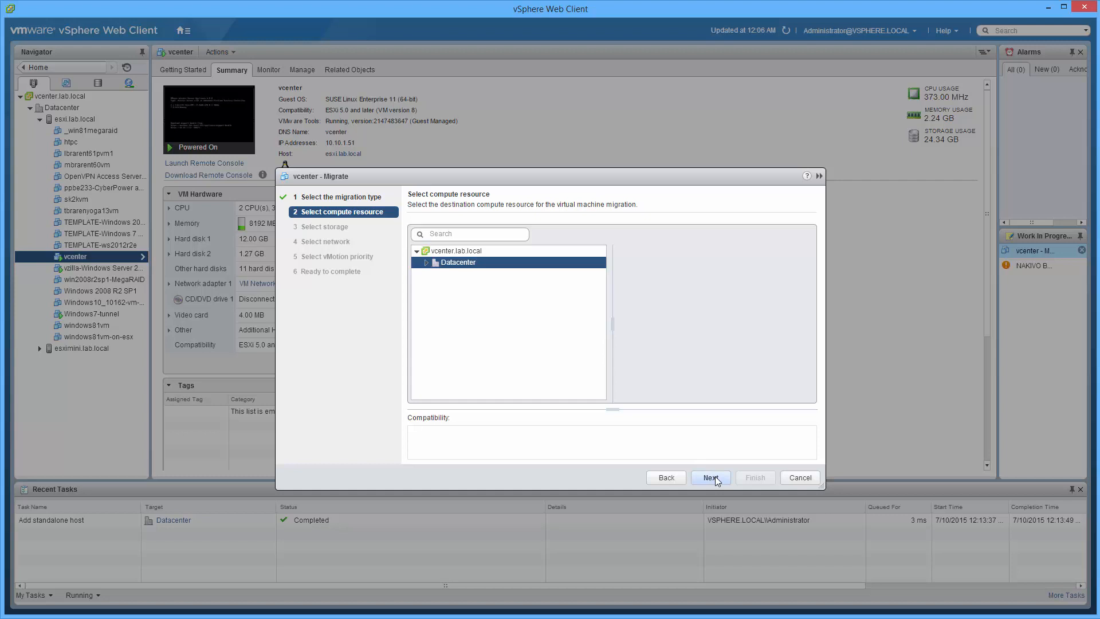
pyautogui.click(426, 262)
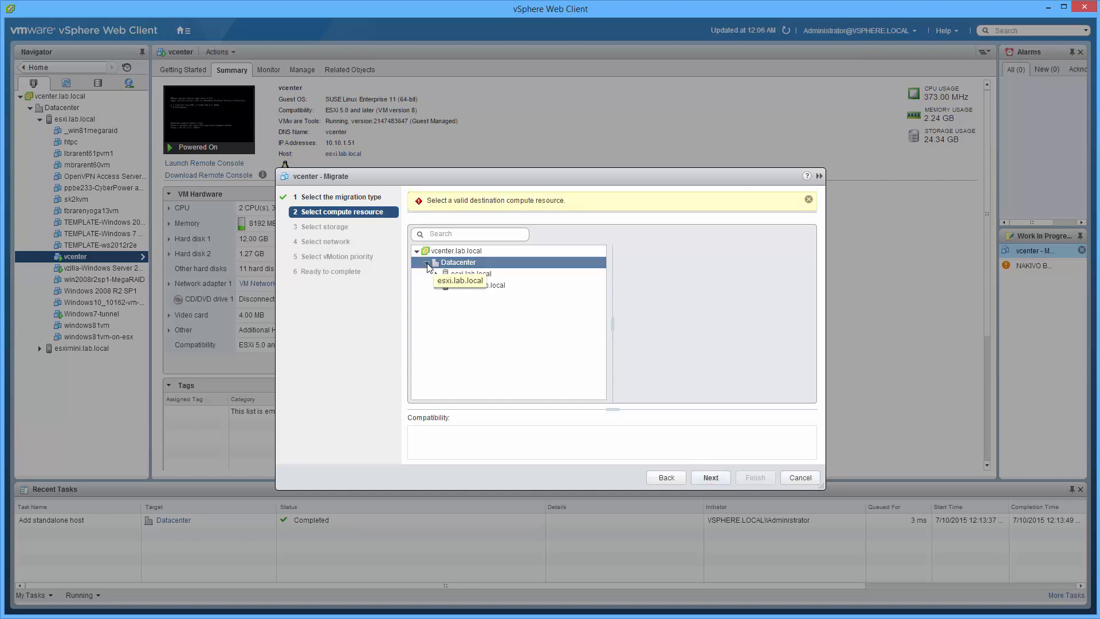
pyautogui.click(477, 285)
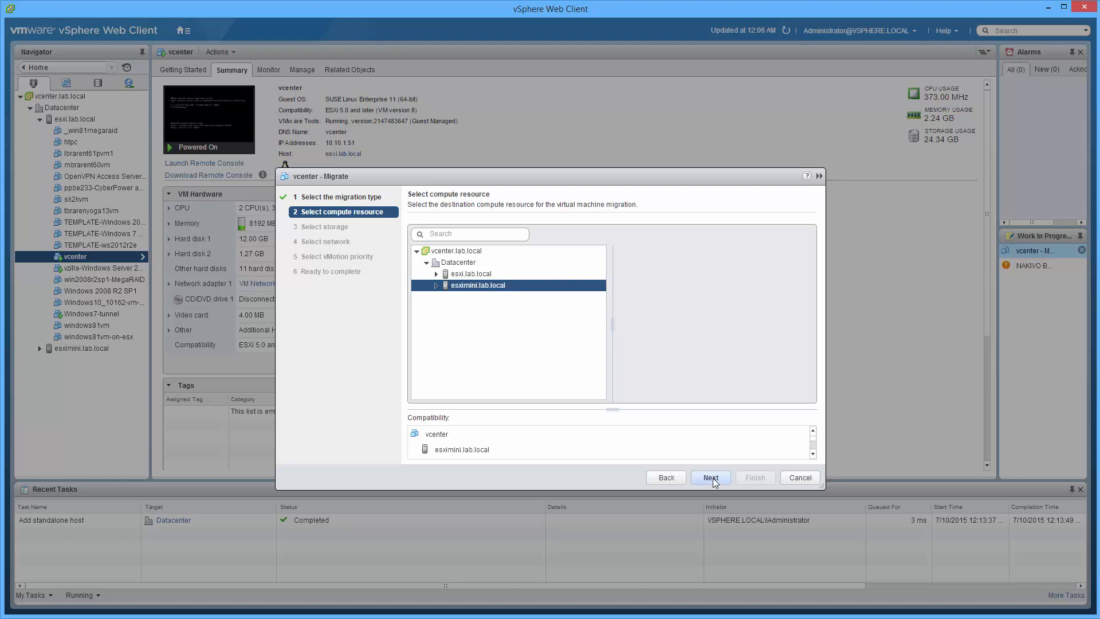
pyautogui.click(710, 477)
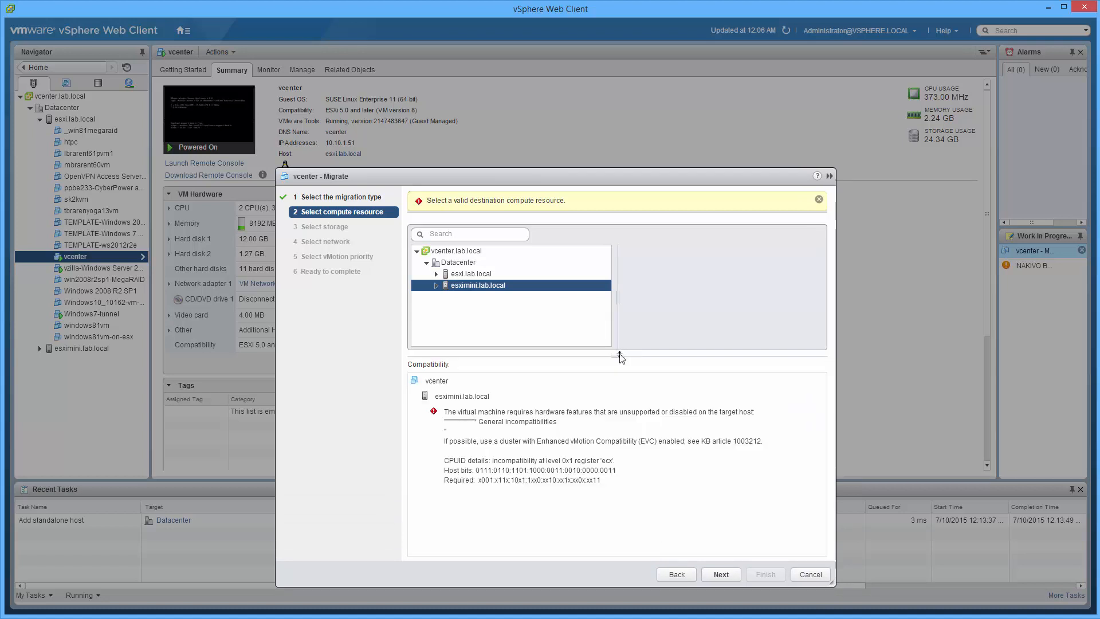
pyautogui.moveTo(1045, 507)
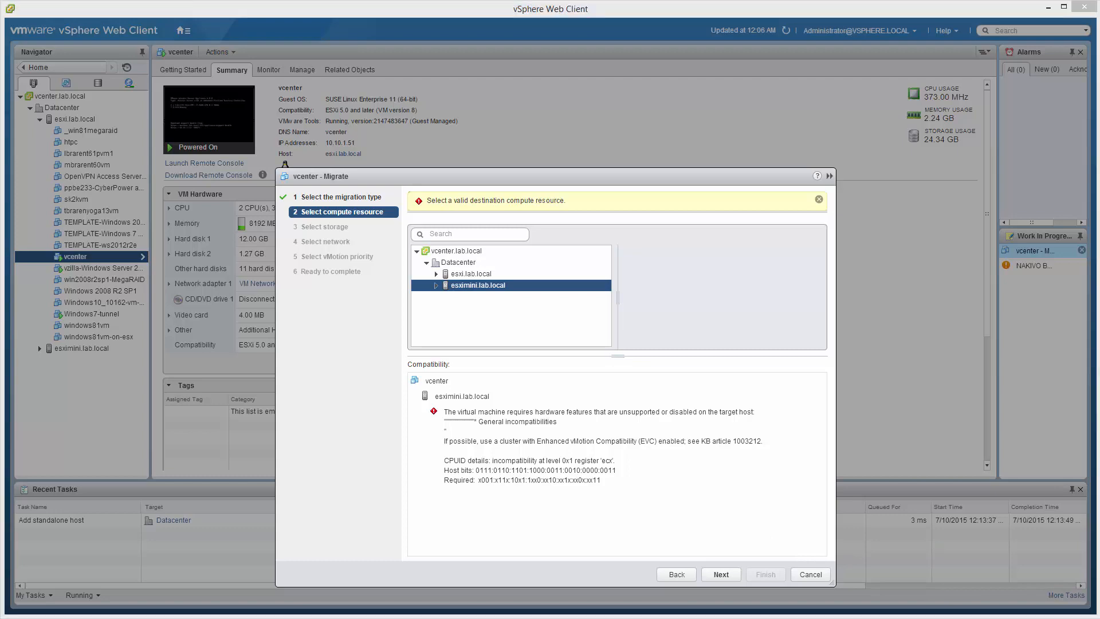
pyautogui.click(742, 441)
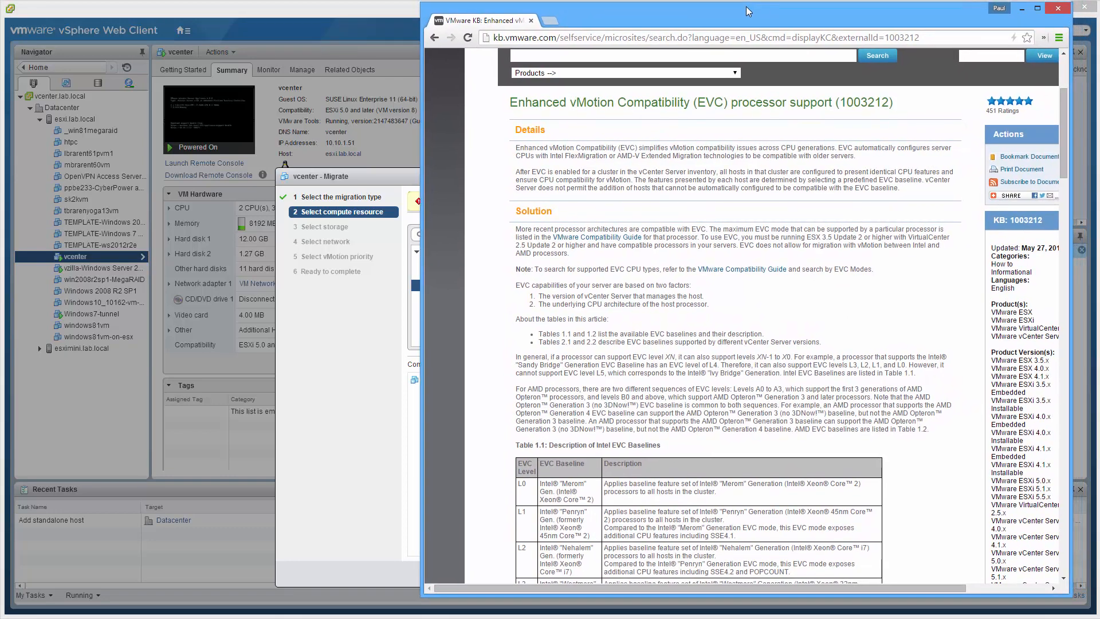
pyautogui.click(1058, 7)
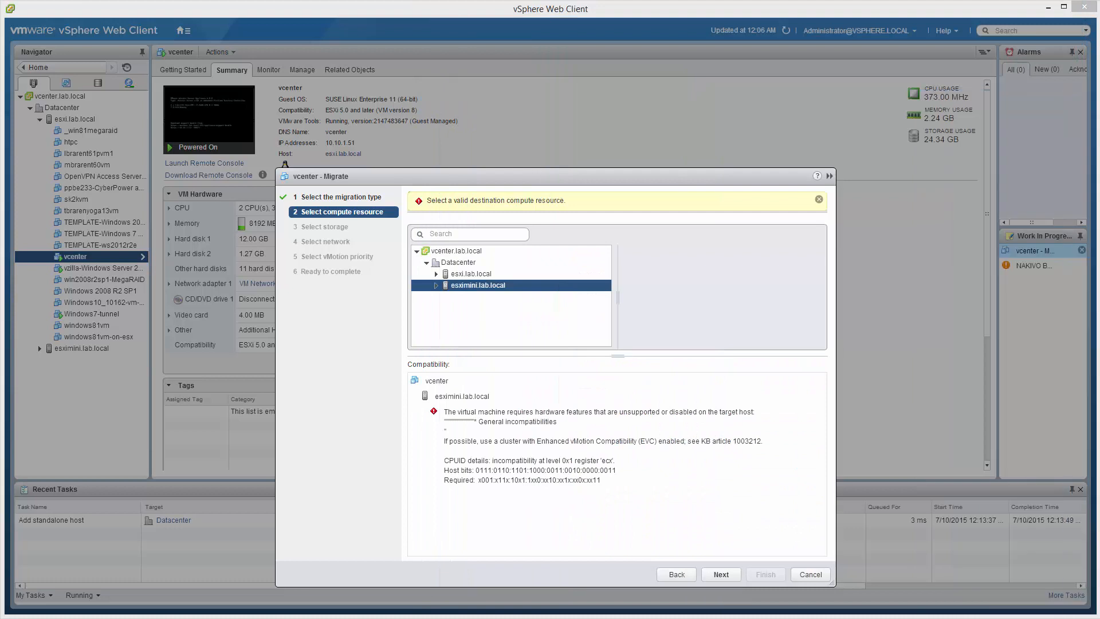
pyautogui.moveTo(710, 546)
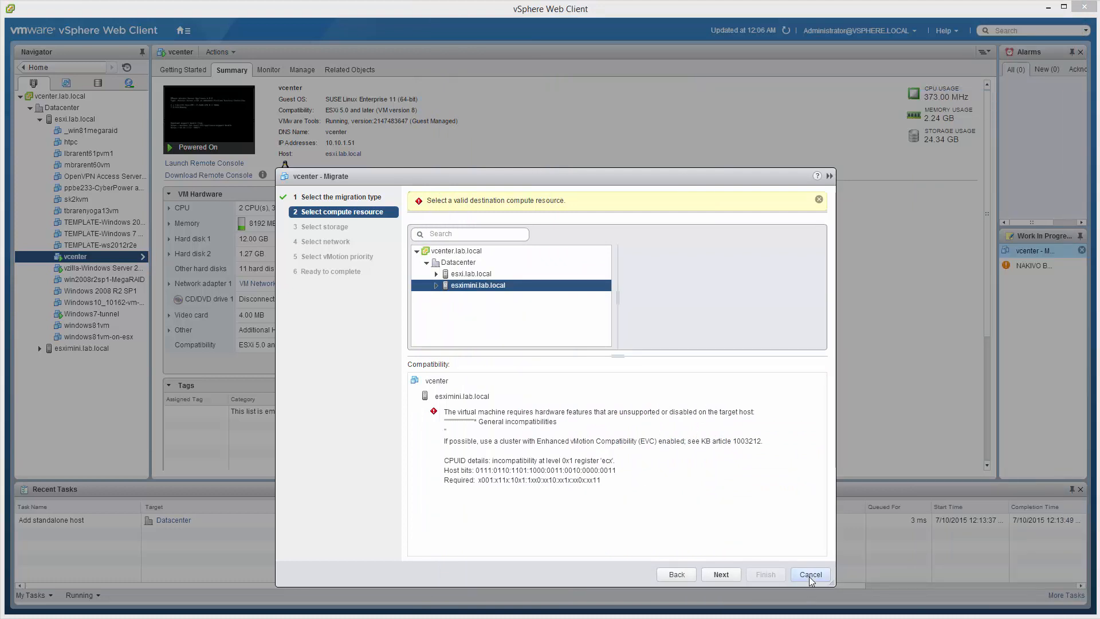
# Cancel the migration and create 'Home Lab Cluster' with Intel Sandy Bridge Generation EVC.
pyautogui.click(810, 574)
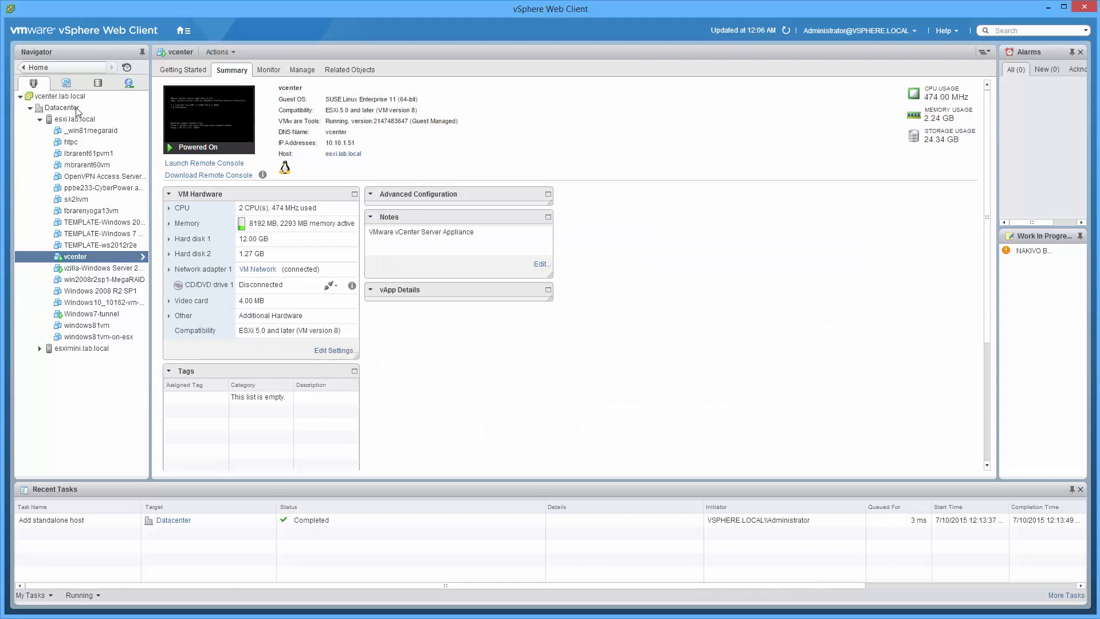
pyautogui.rightClick(62, 107)
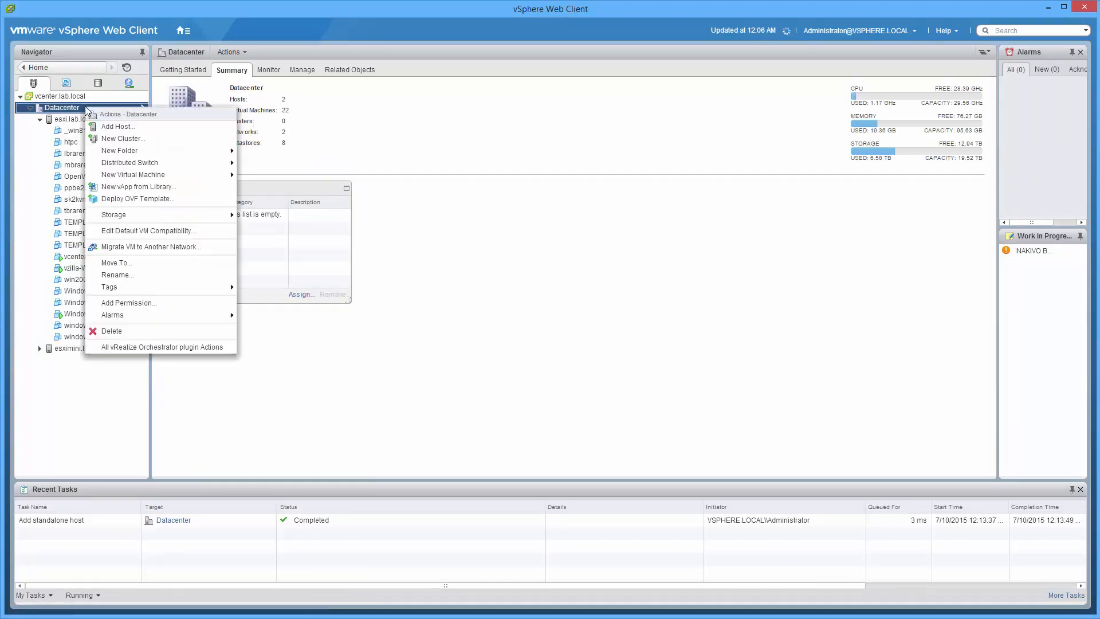
pyautogui.click(123, 138)
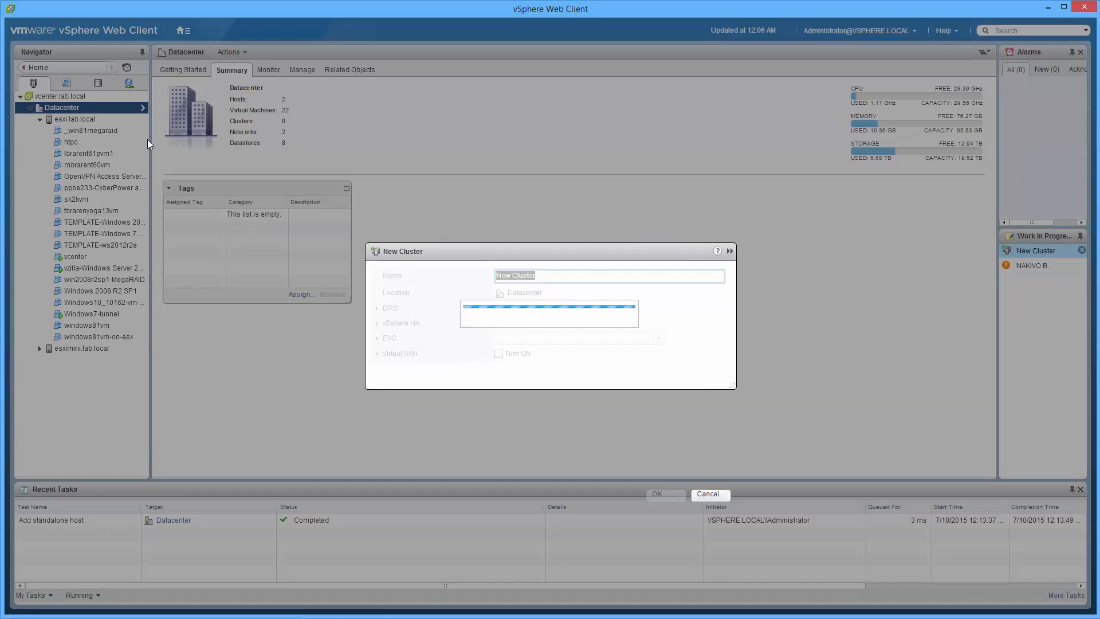
pyautogui.write('Home La')
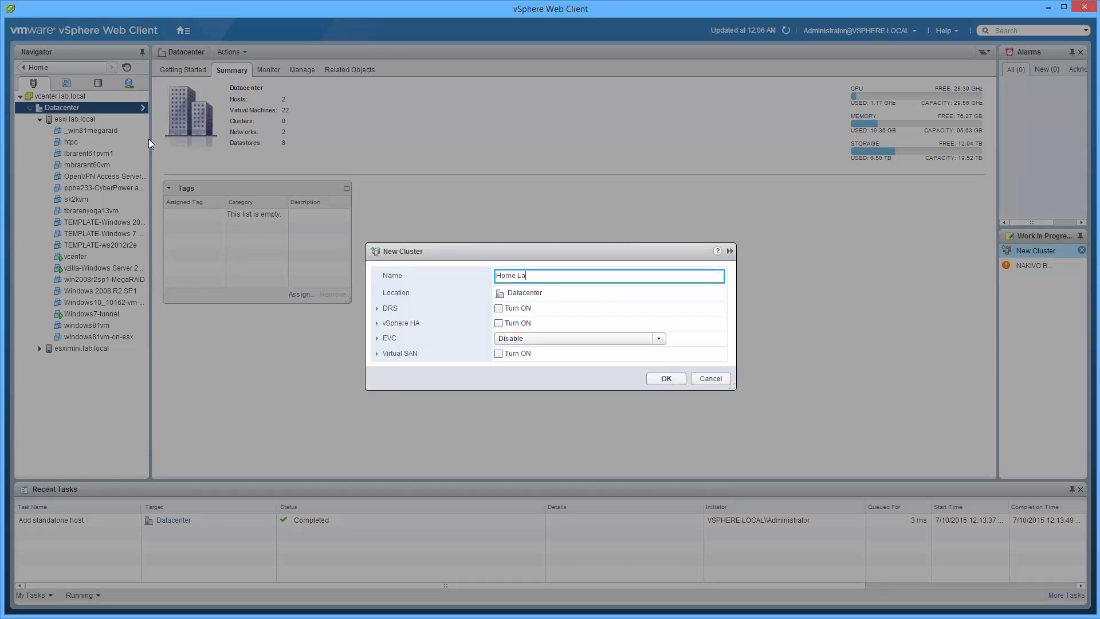
pyautogui.write('b Cluster')
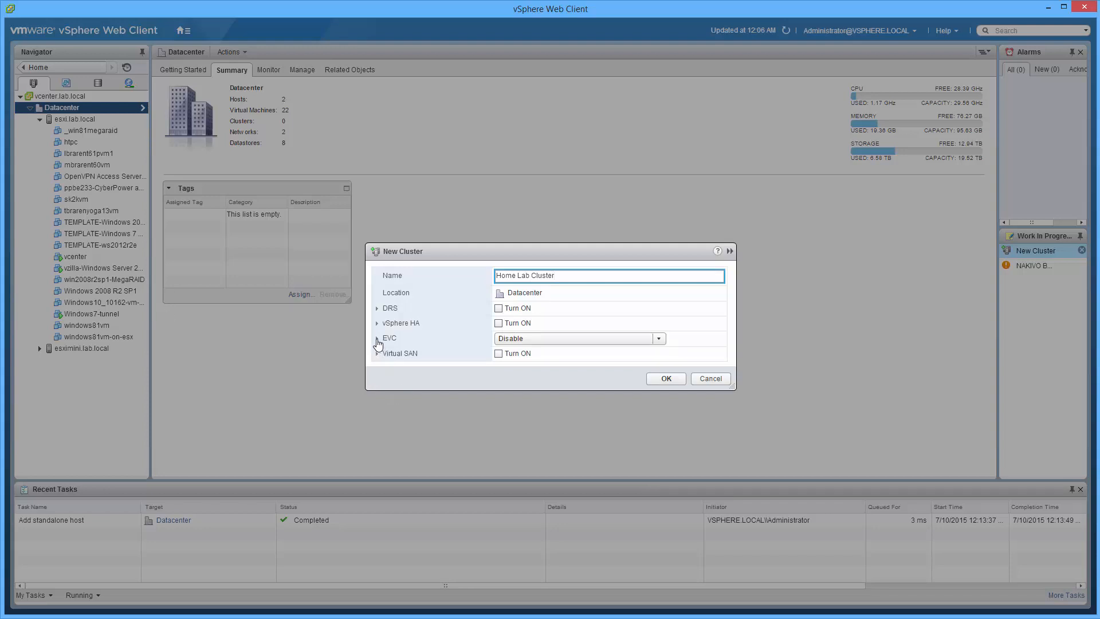
pyautogui.click(377, 338)
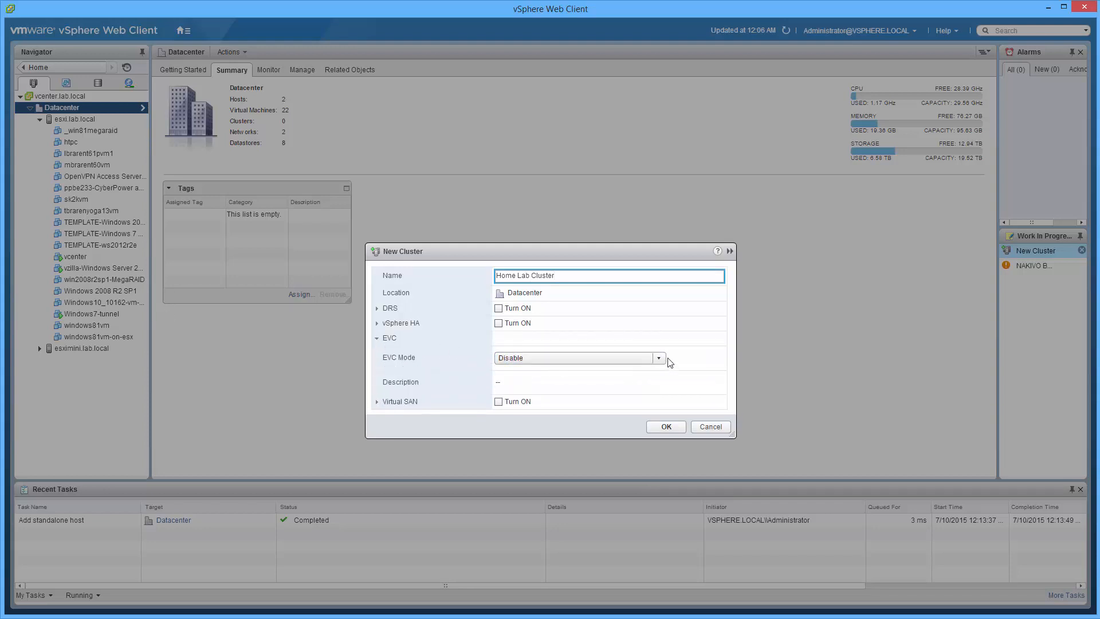
pyautogui.click(657, 357)
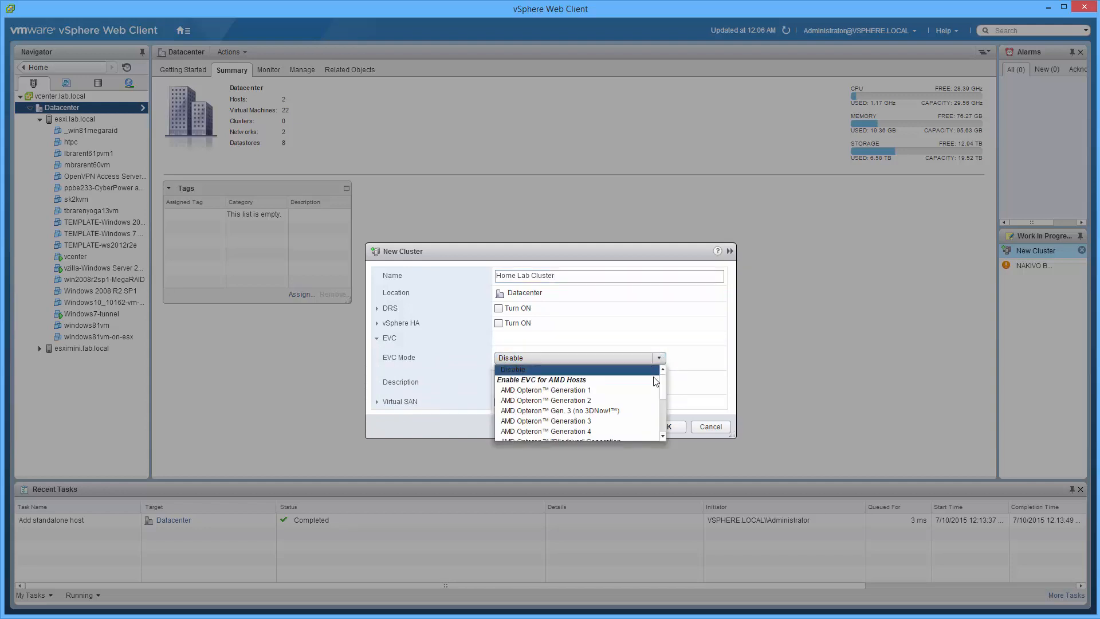
pyautogui.scroll(-3)
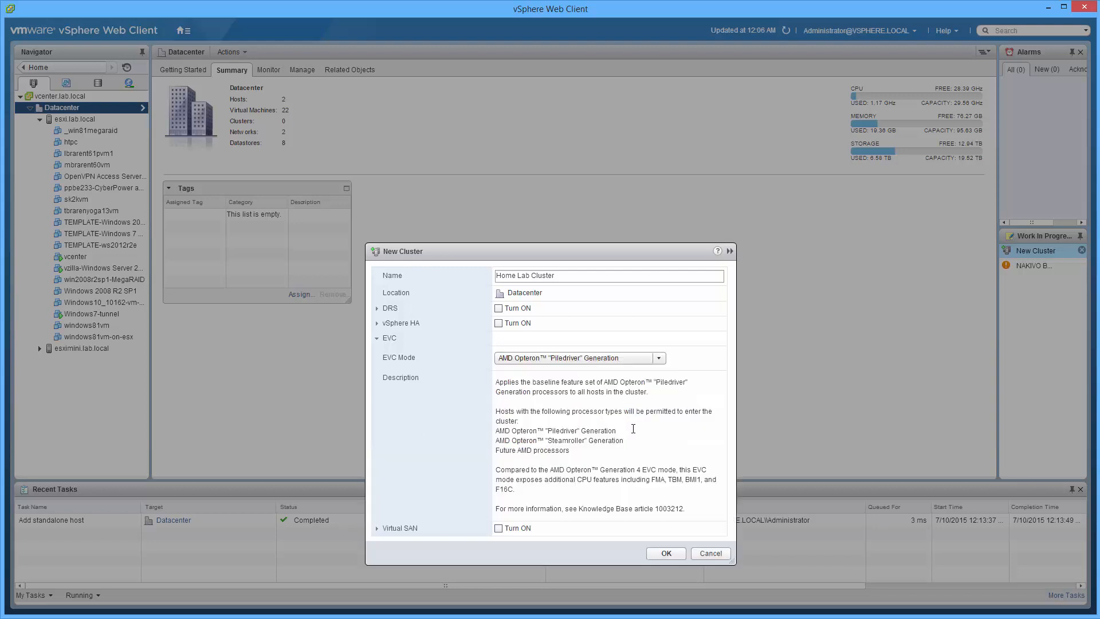
pyautogui.click(657, 358)
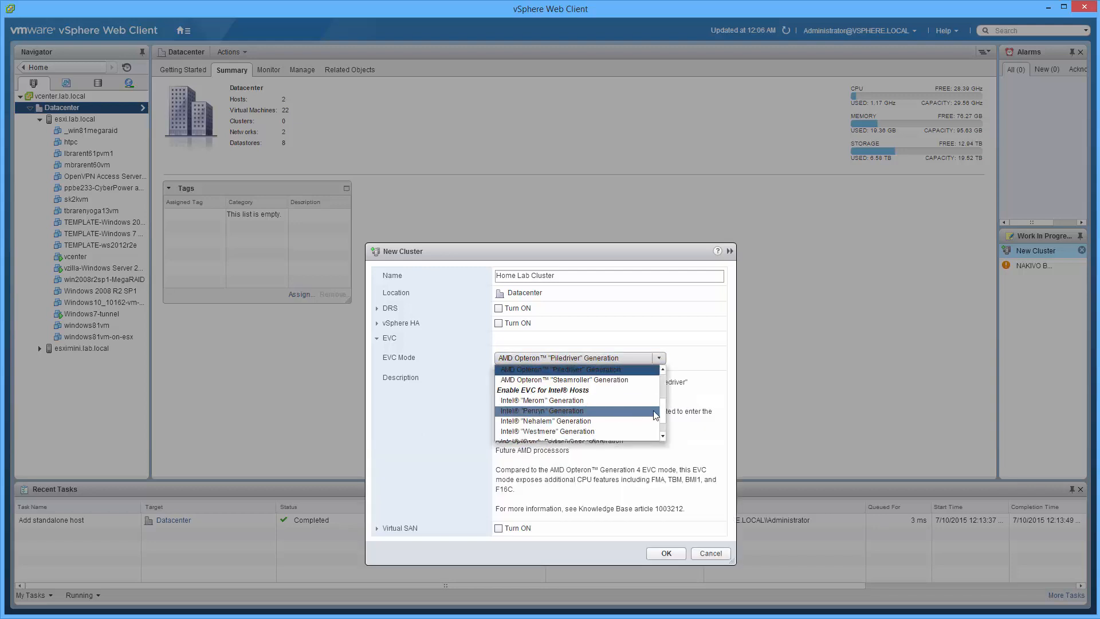
pyautogui.scroll(-3)
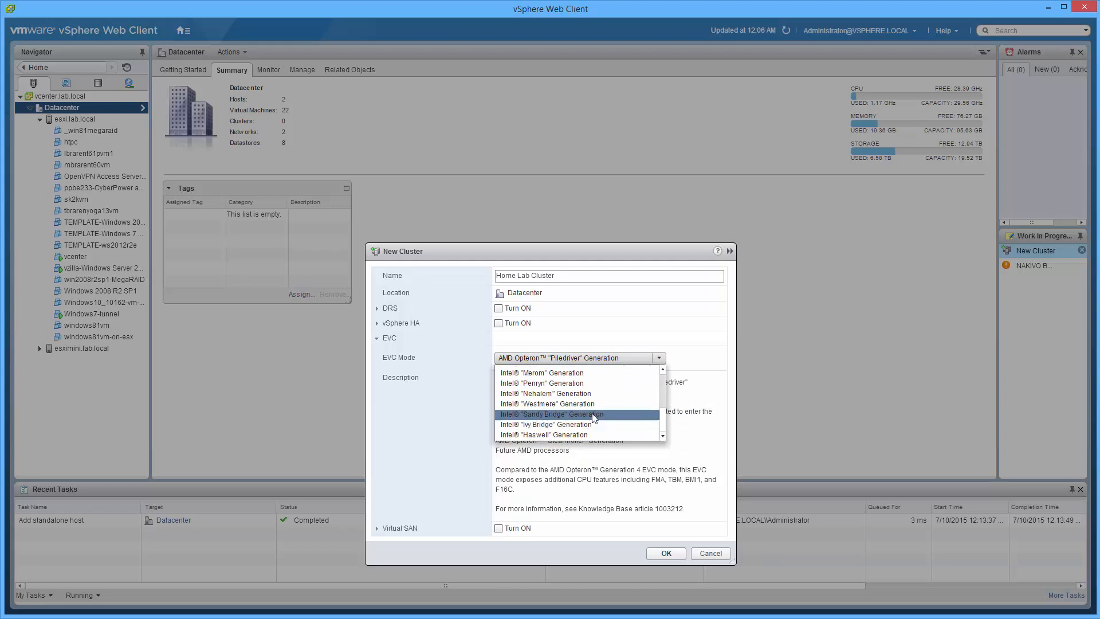
pyautogui.click(576, 413)
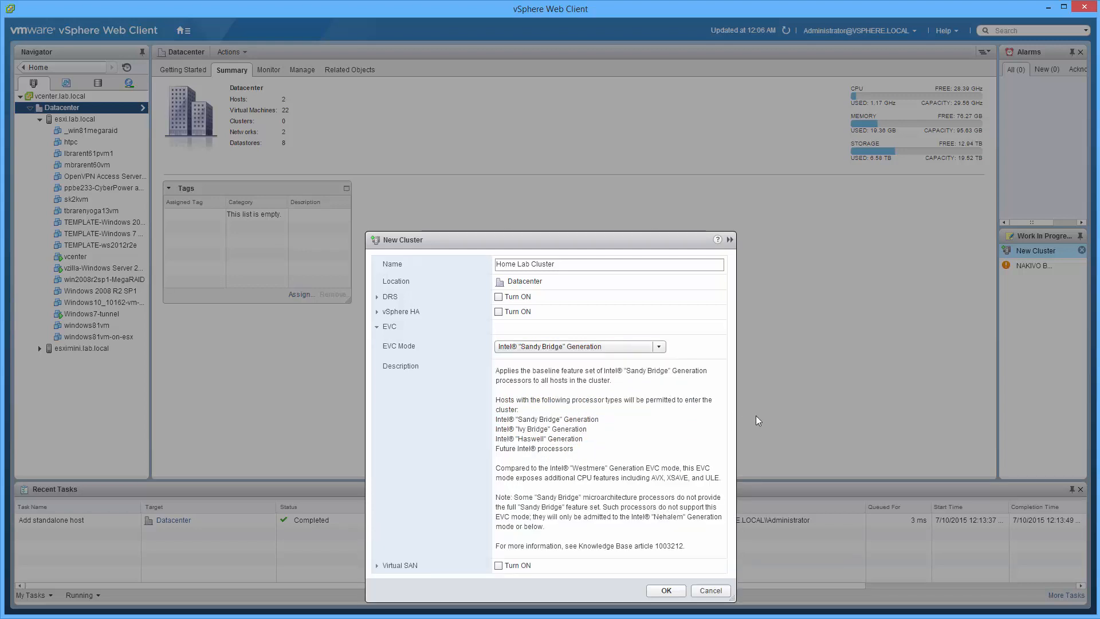
pyautogui.moveTo(681, 585)
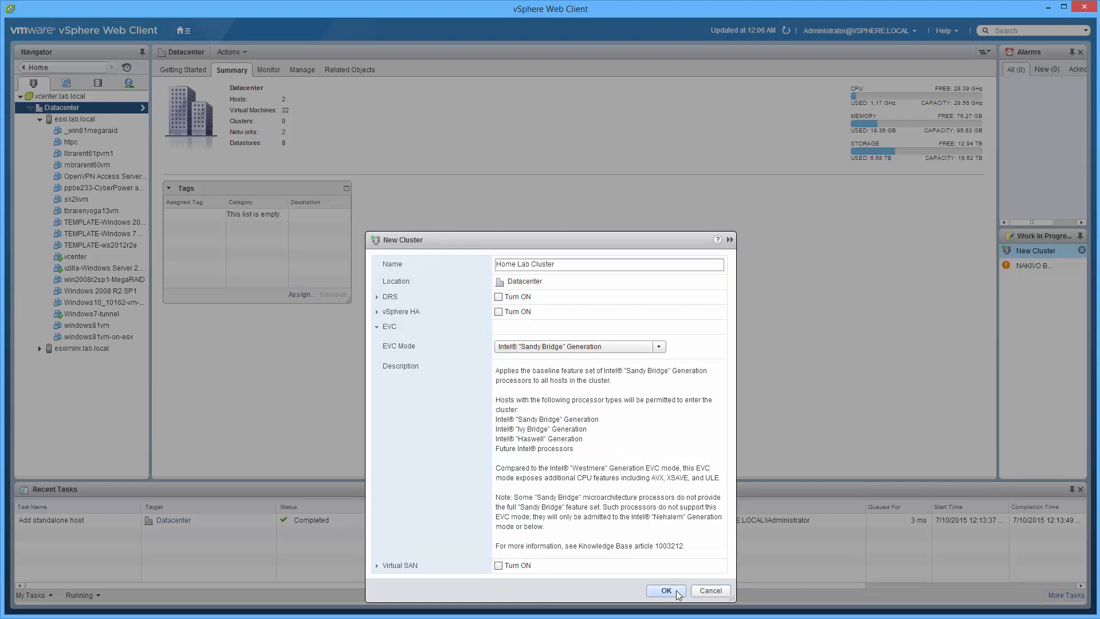
pyautogui.click(665, 590)
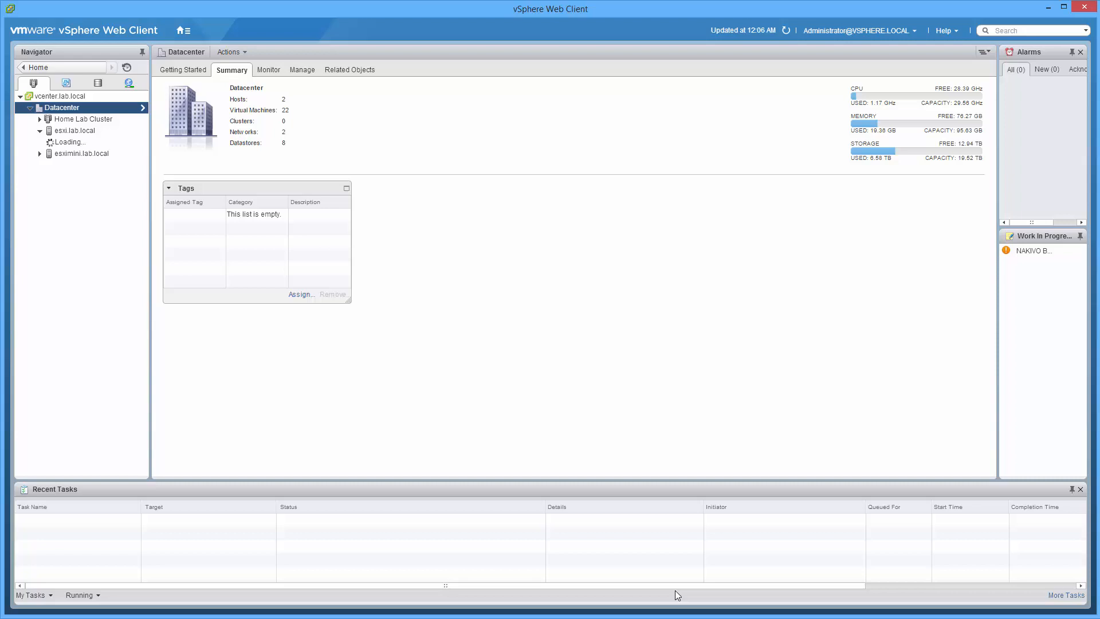
# Expand esximini.lab.local to list its three VMs, show its summary and actions.
pyautogui.click(40, 130)
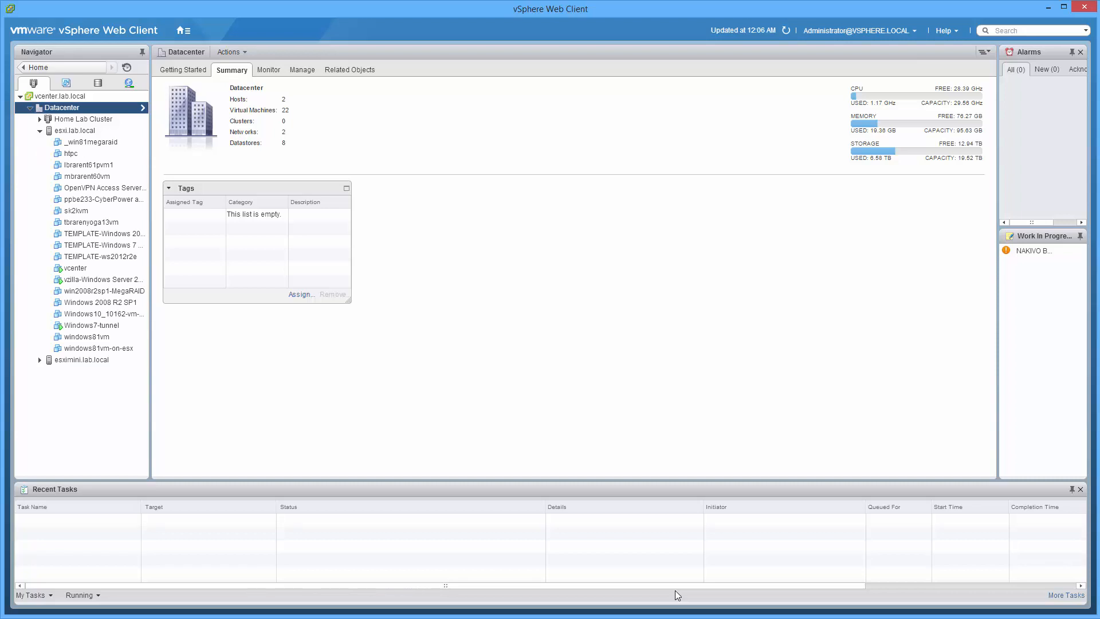
pyautogui.click(82, 359)
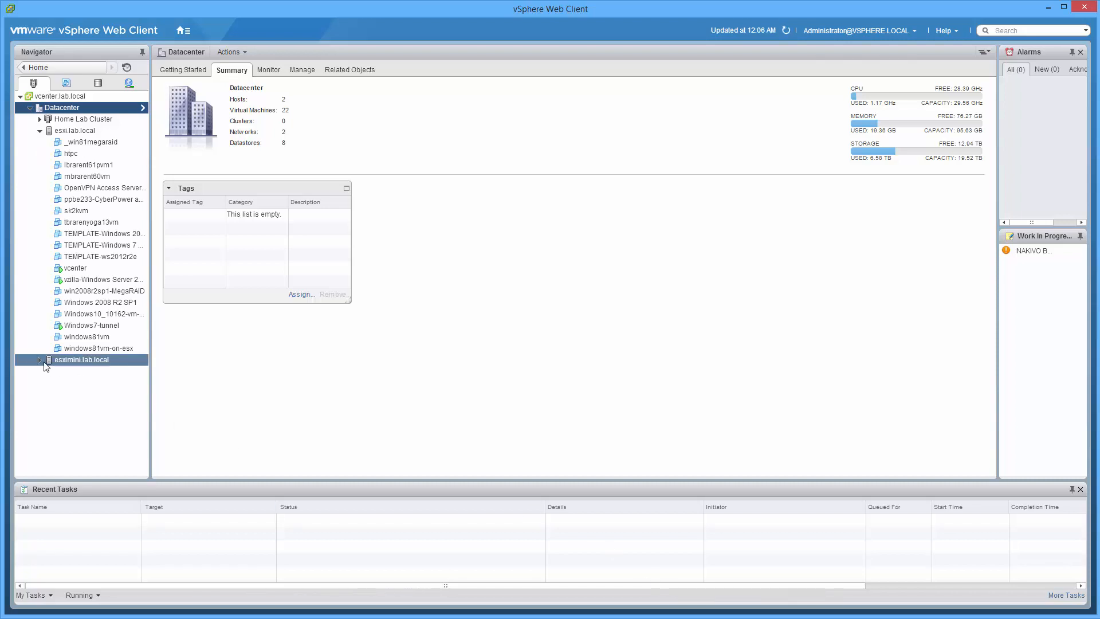
pyautogui.click(40, 360)
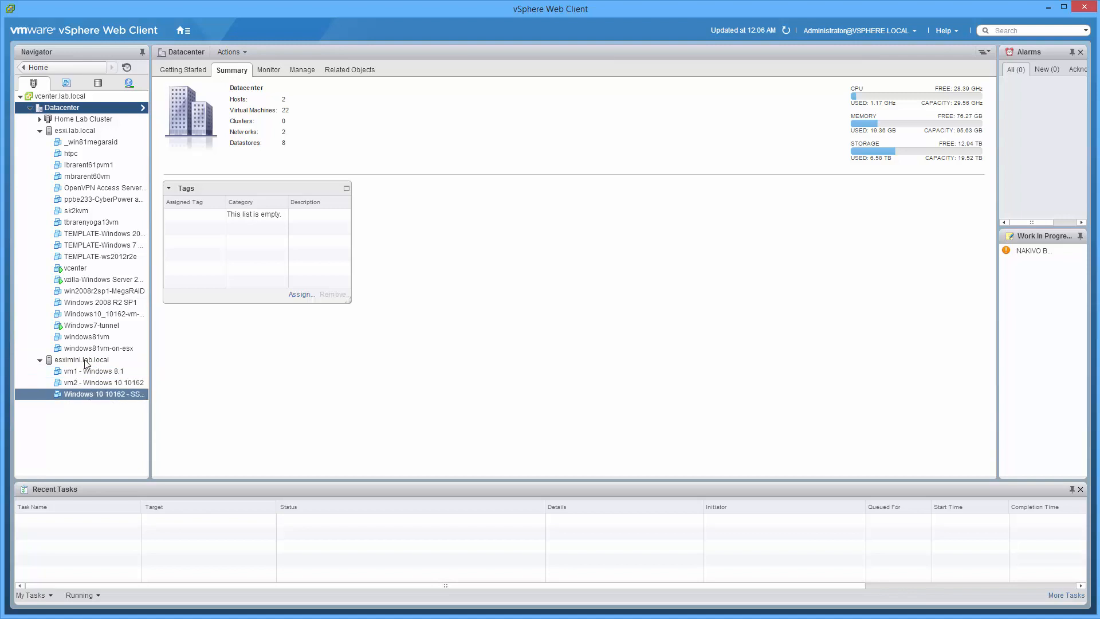
pyautogui.click(82, 359)
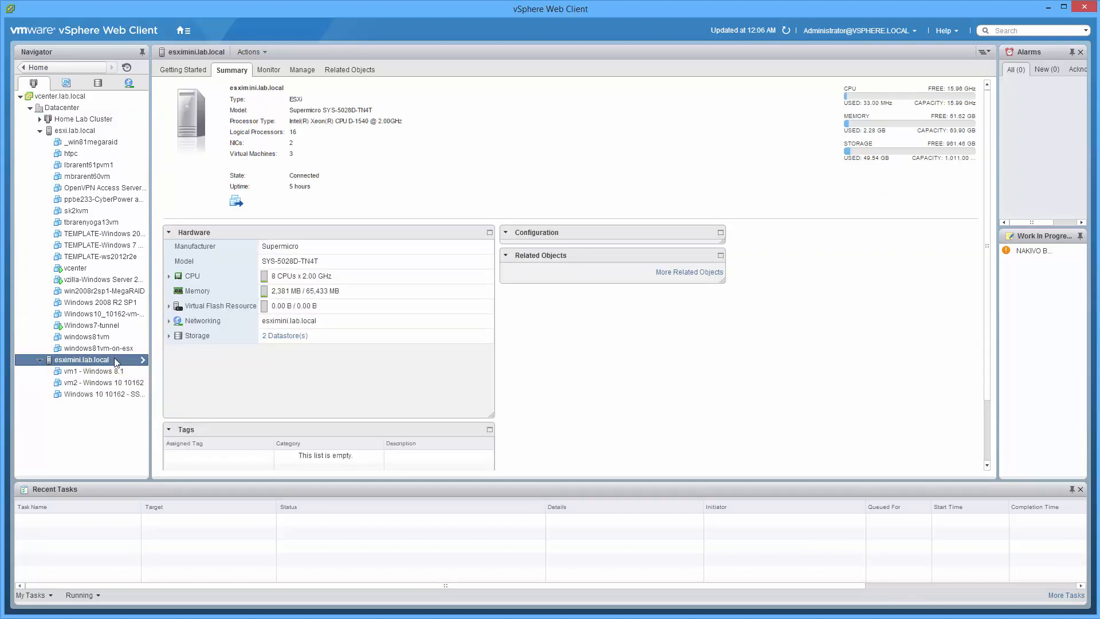
pyautogui.rightClick(81, 359)
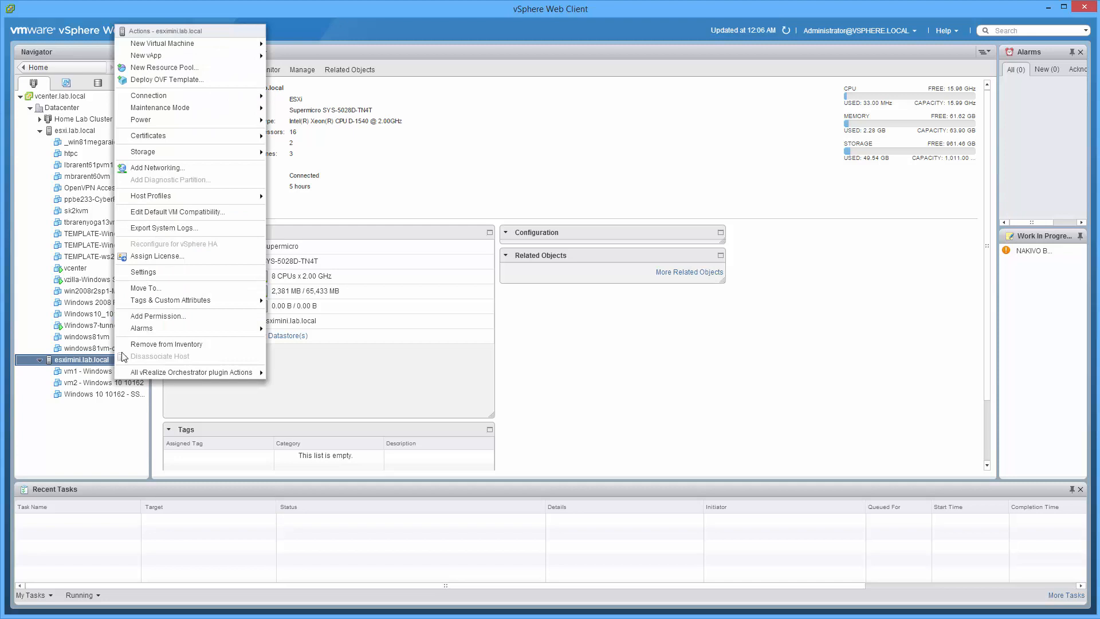
pyautogui.moveTo(168, 291)
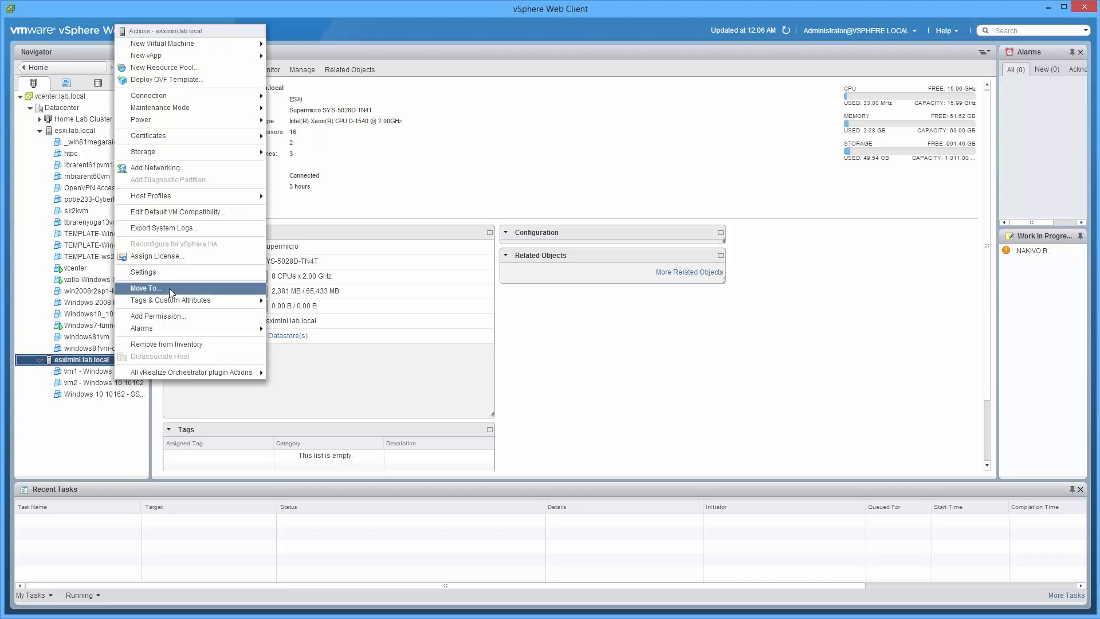
# Move esximini.lab.local into Home Lab Cluster.
pyautogui.click(144, 288)
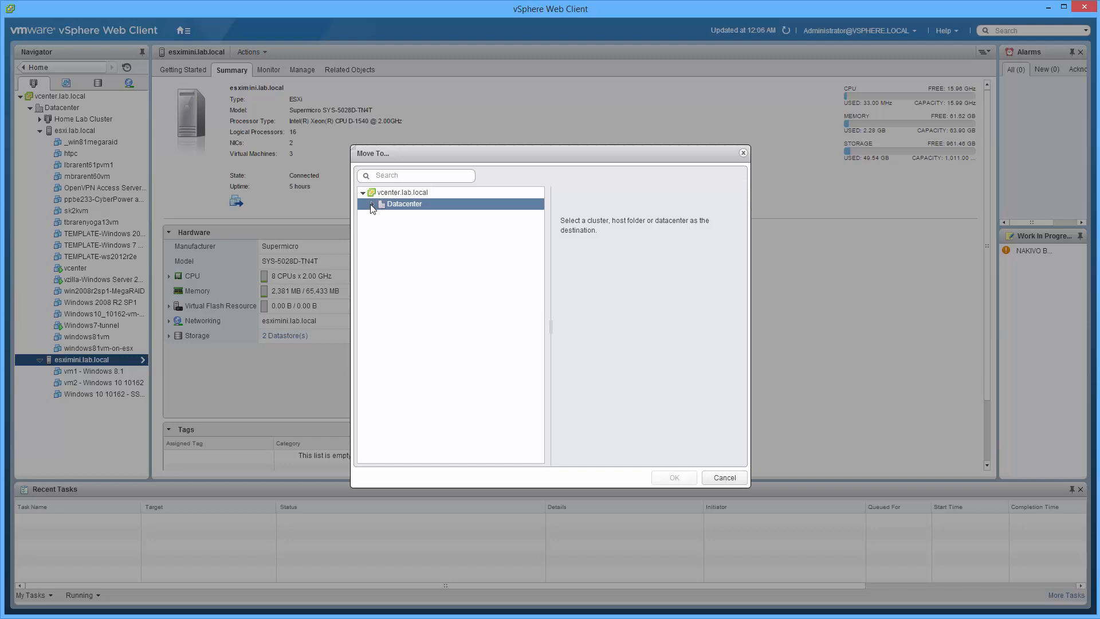
pyautogui.click(372, 204)
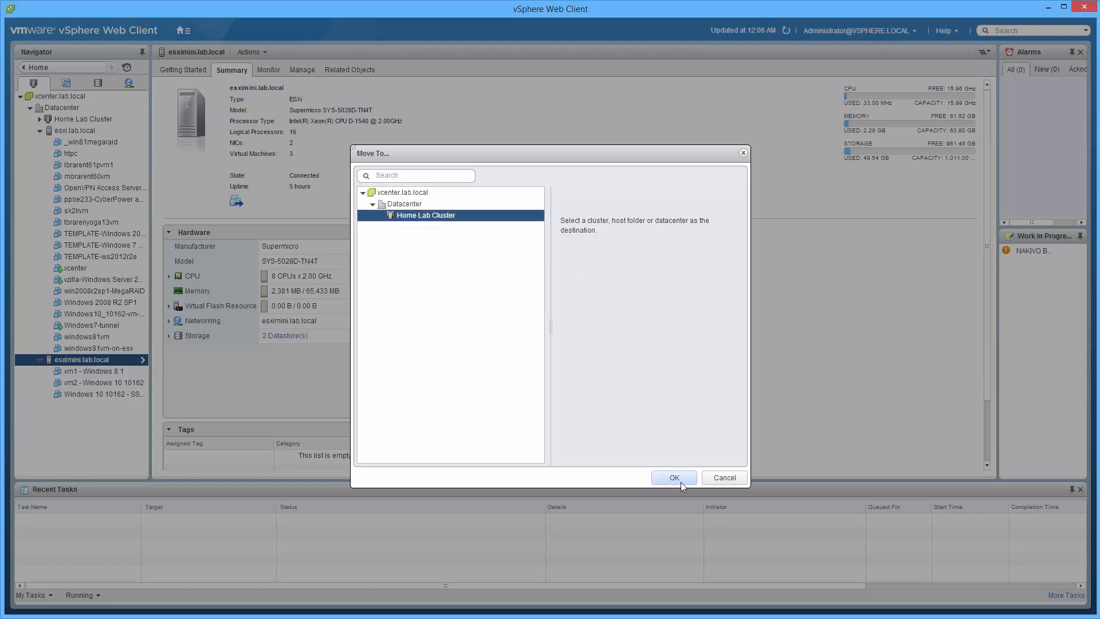
pyautogui.click(672, 477)
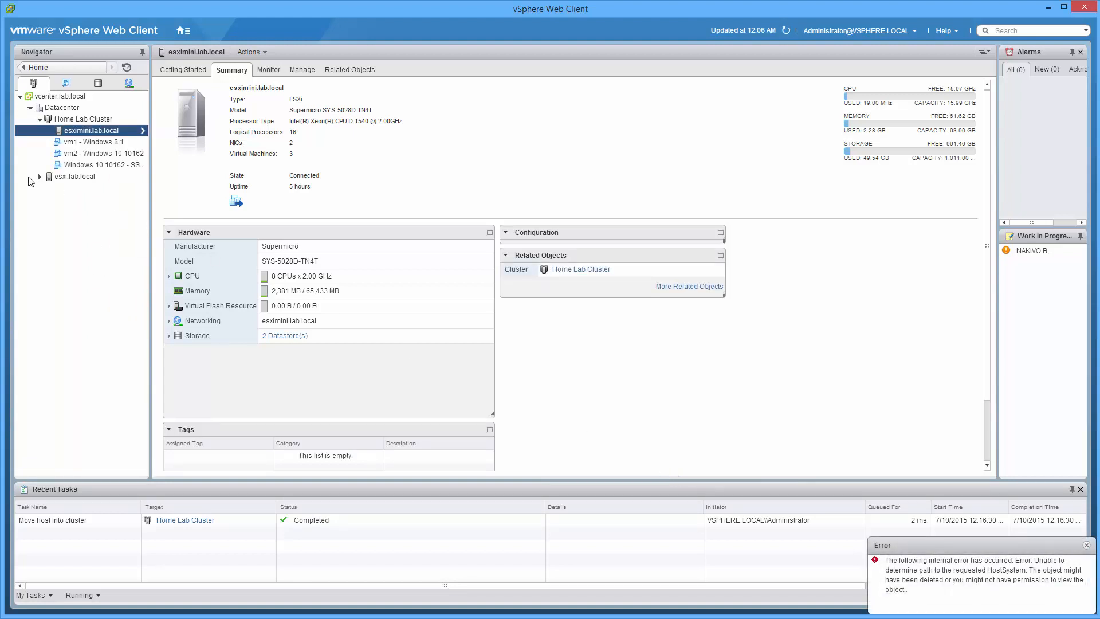
# Expand esxi.lab.local and start migrating the vcenter VM.
pyautogui.click(40, 176)
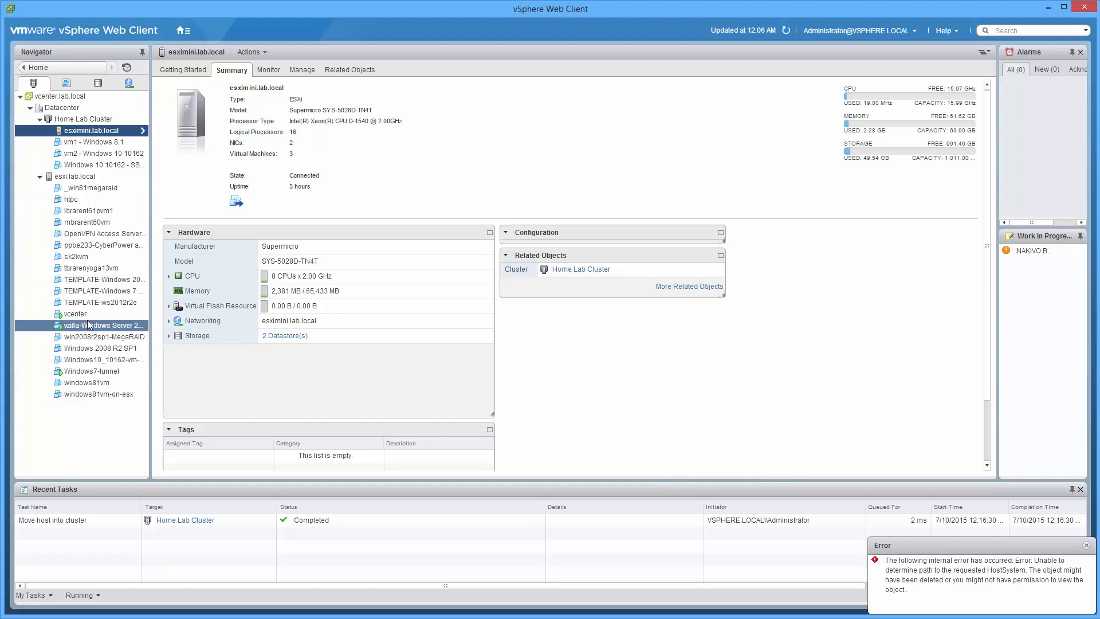
pyautogui.click(74, 314)
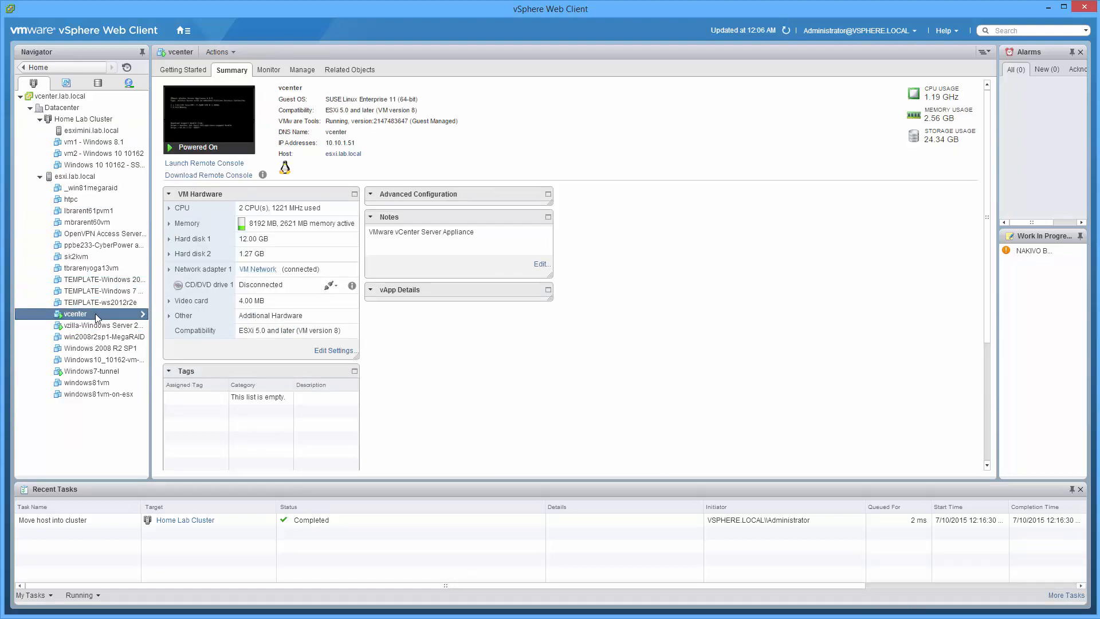
pyautogui.rightClick(74, 313)
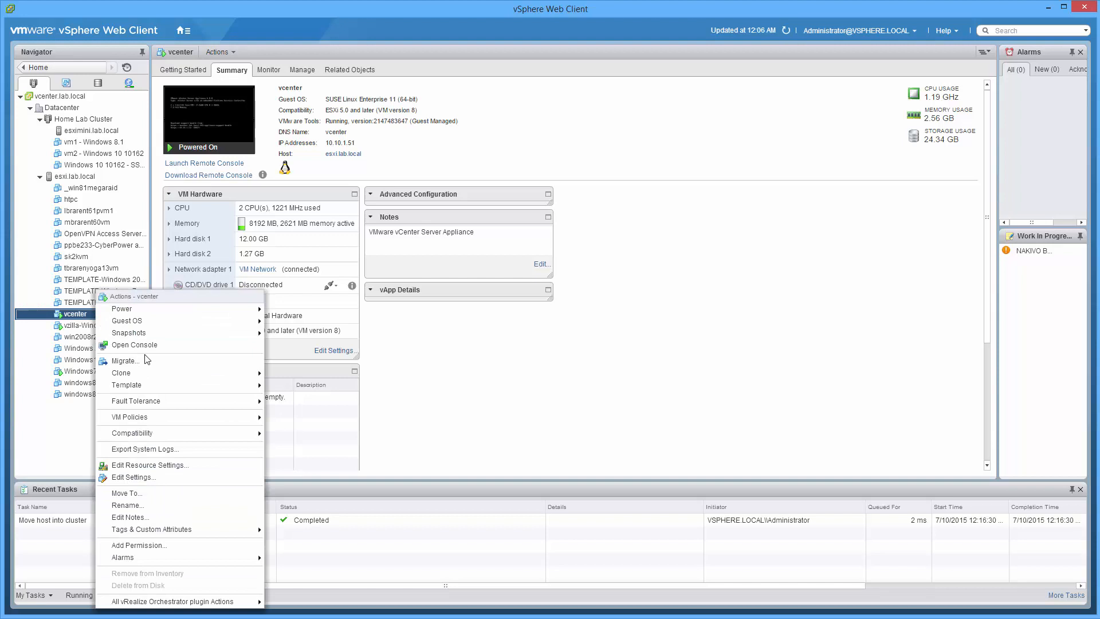
pyautogui.click(126, 360)
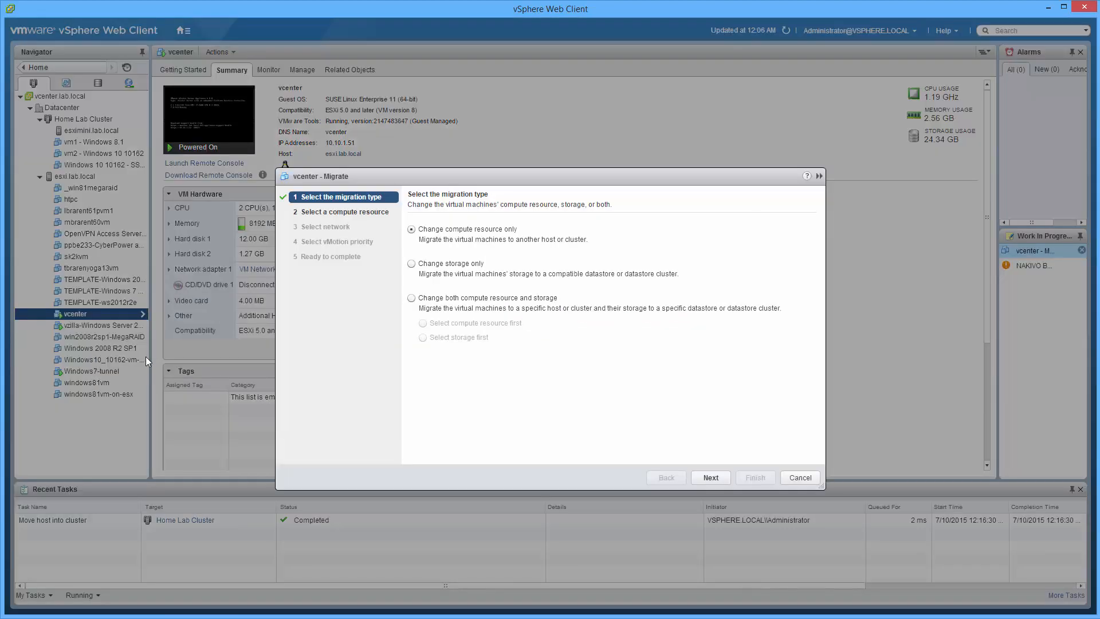
# Change both compute and storage, targeting esximini.lab.local in Home Lab Cluster.
pyautogui.click(411, 297)
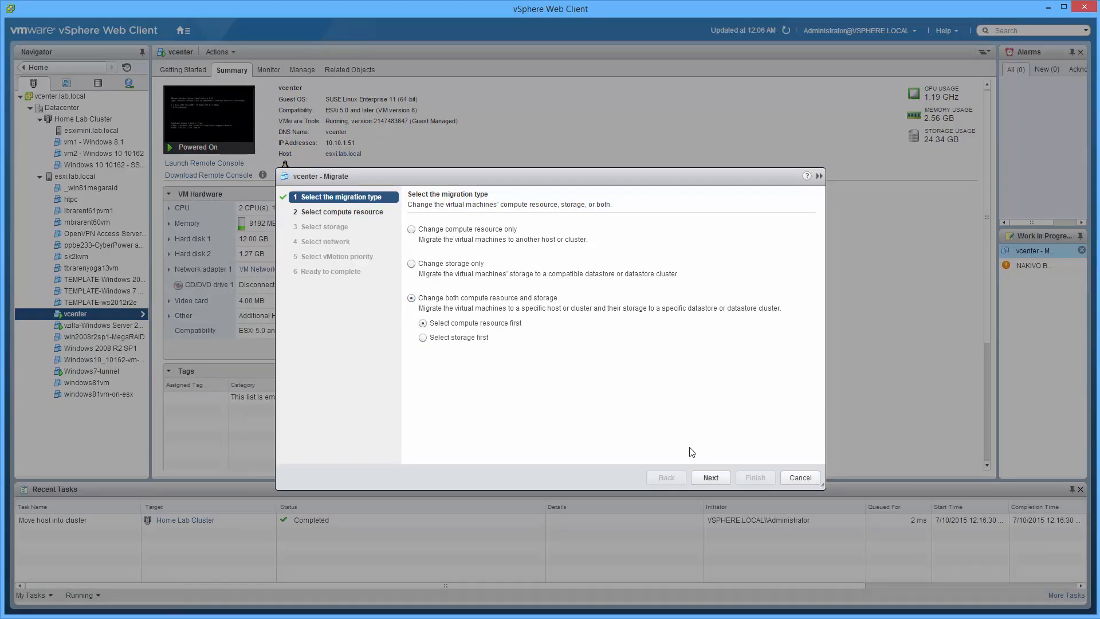
pyautogui.click(710, 477)
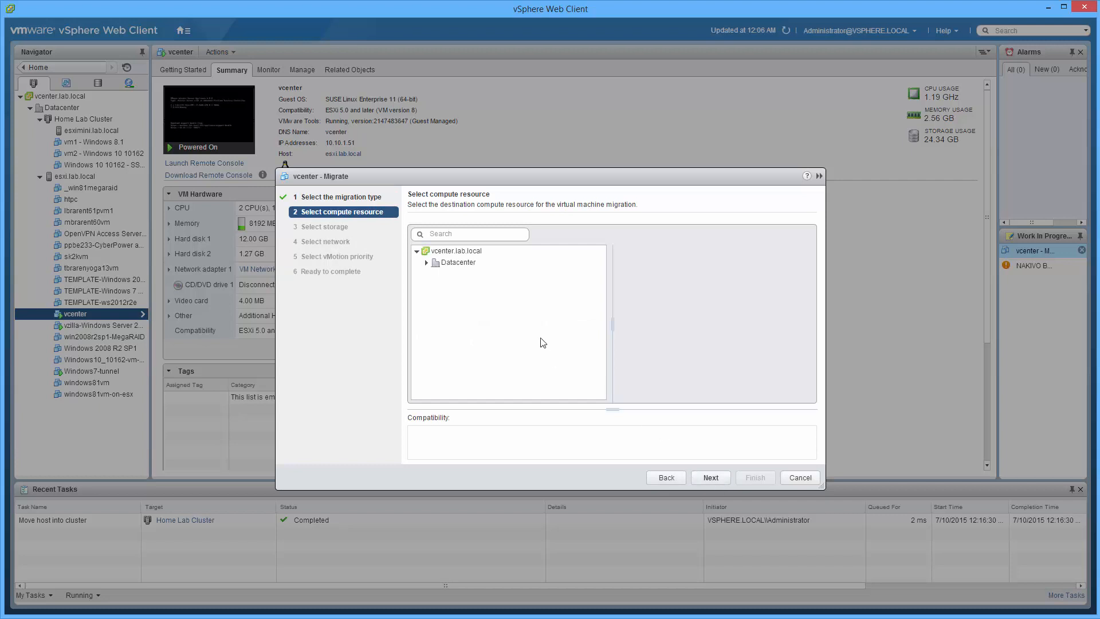
pyautogui.click(426, 262)
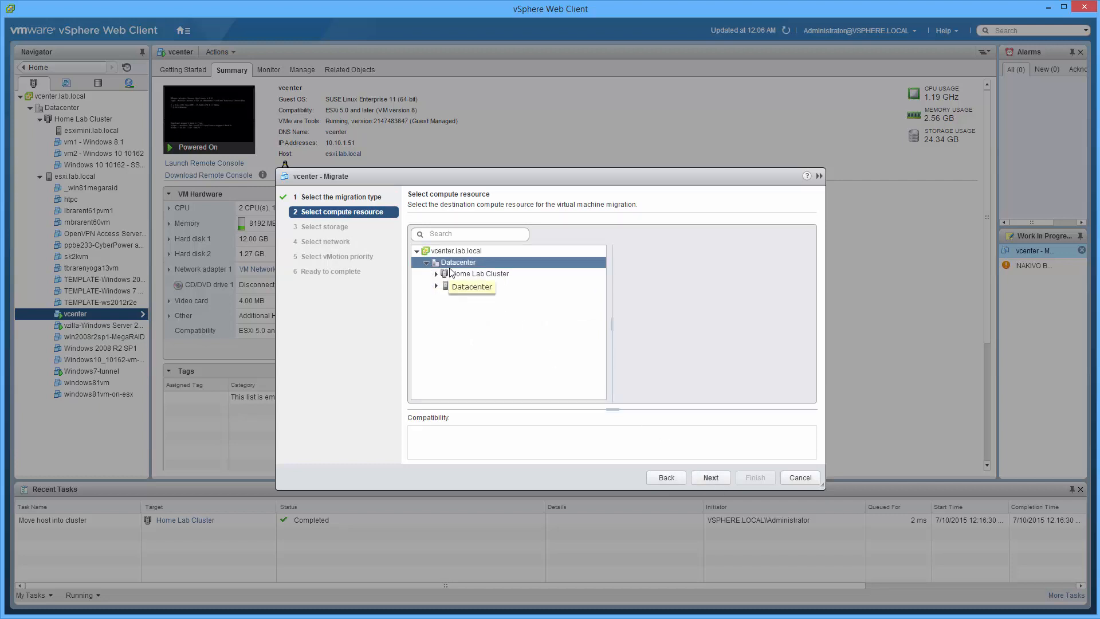
pyautogui.click(479, 274)
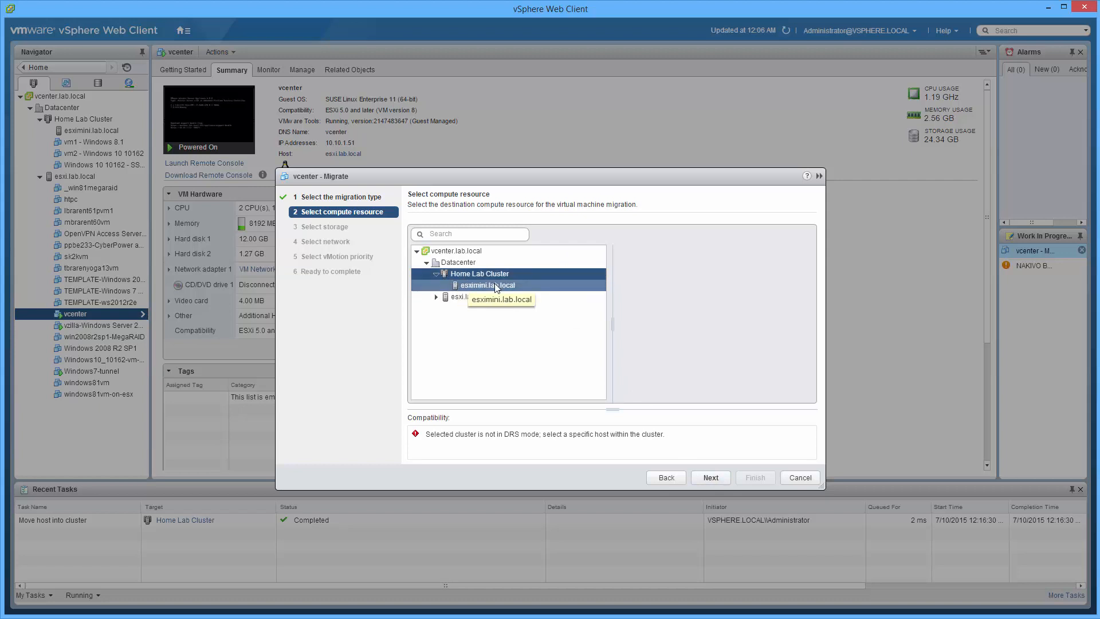
pyautogui.click(488, 285)
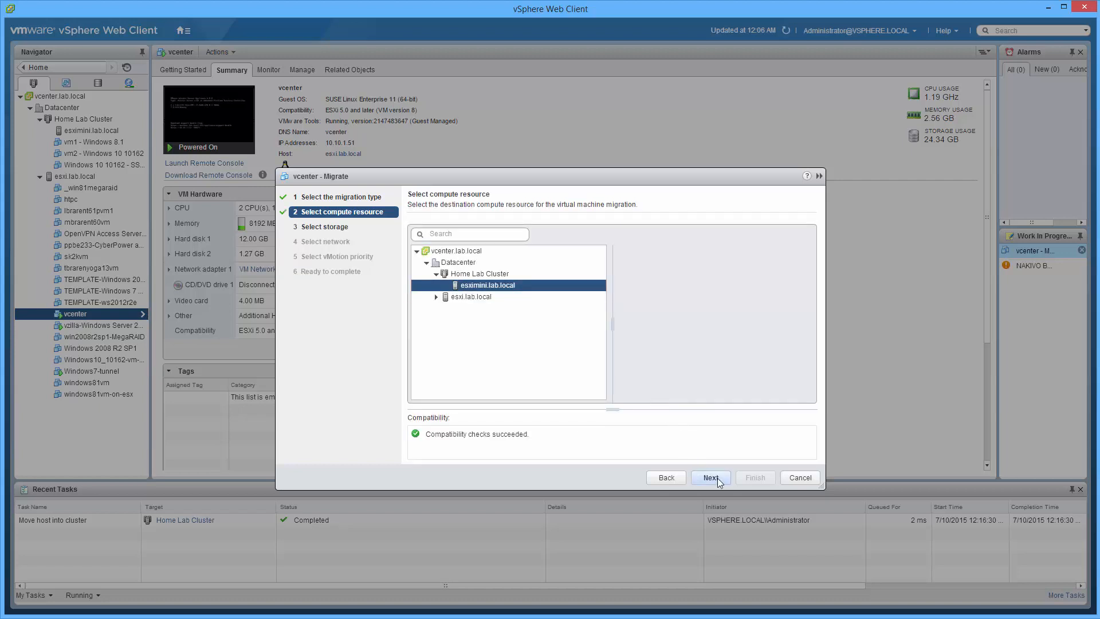
pyautogui.click(709, 477)
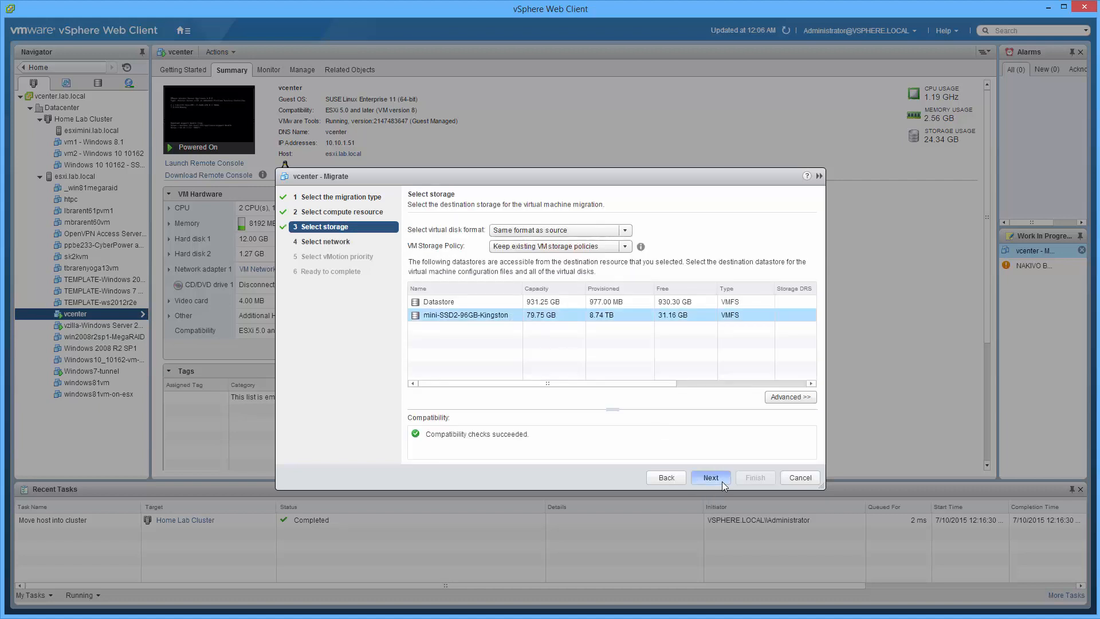
# Accept datastore mini-SSD2-96GB-Kingston, network mapping and high vMotion priority, then finish.
pyautogui.click(710, 478)
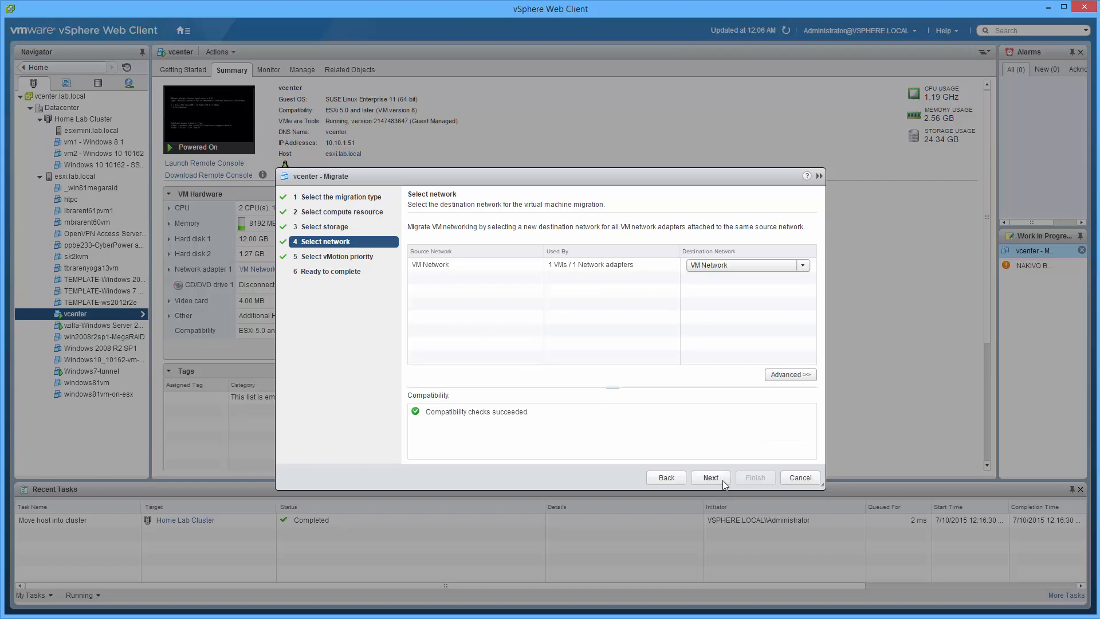
pyautogui.click(710, 477)
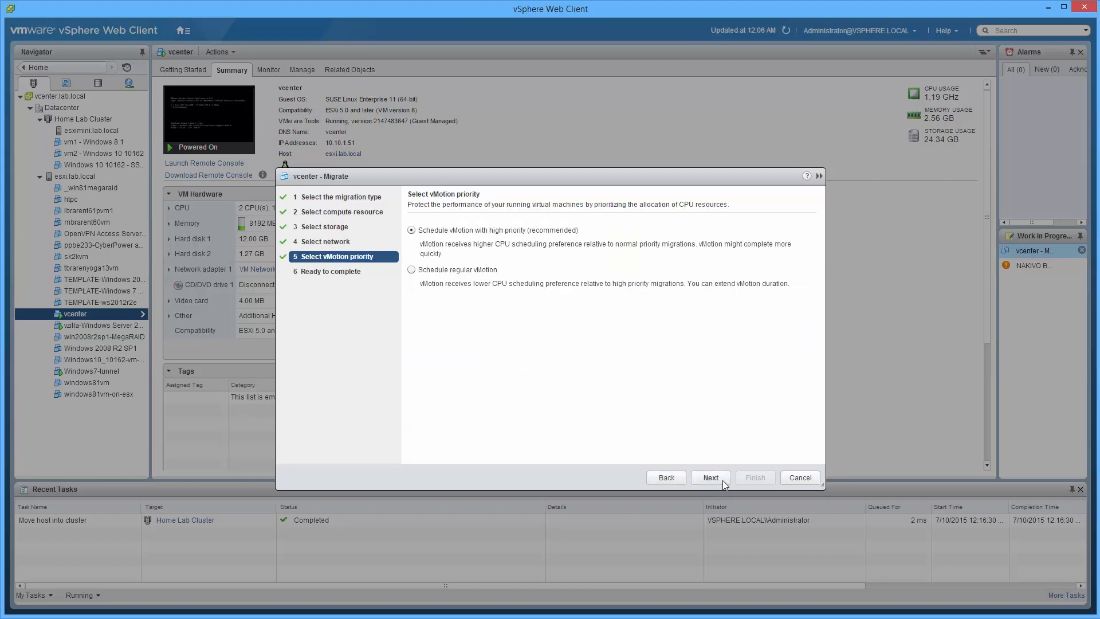
pyautogui.click(710, 477)
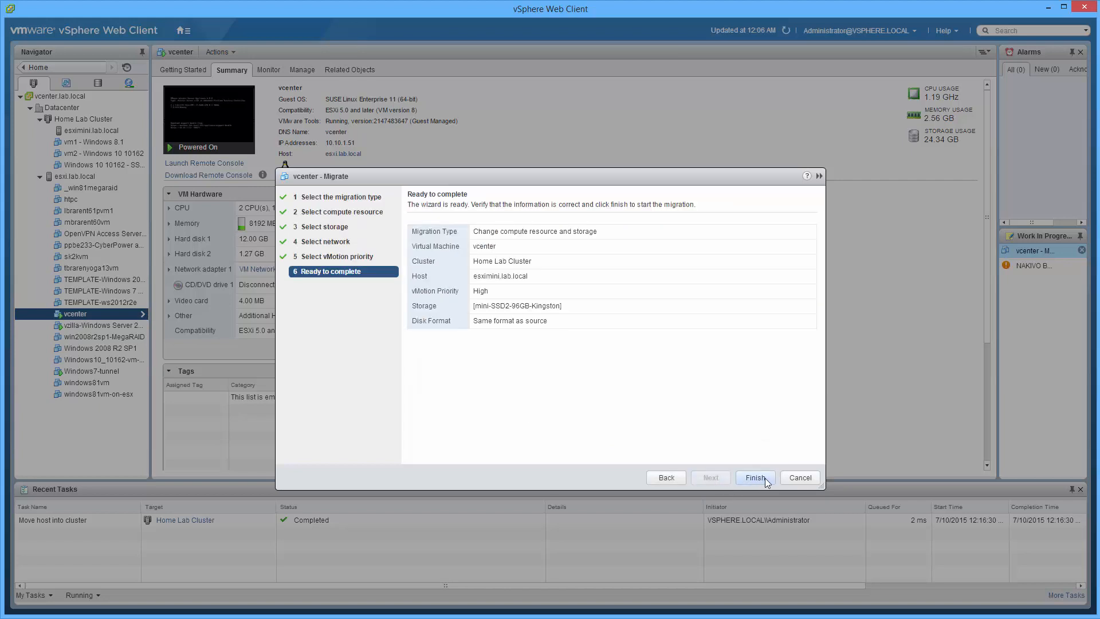
pyautogui.click(755, 477)
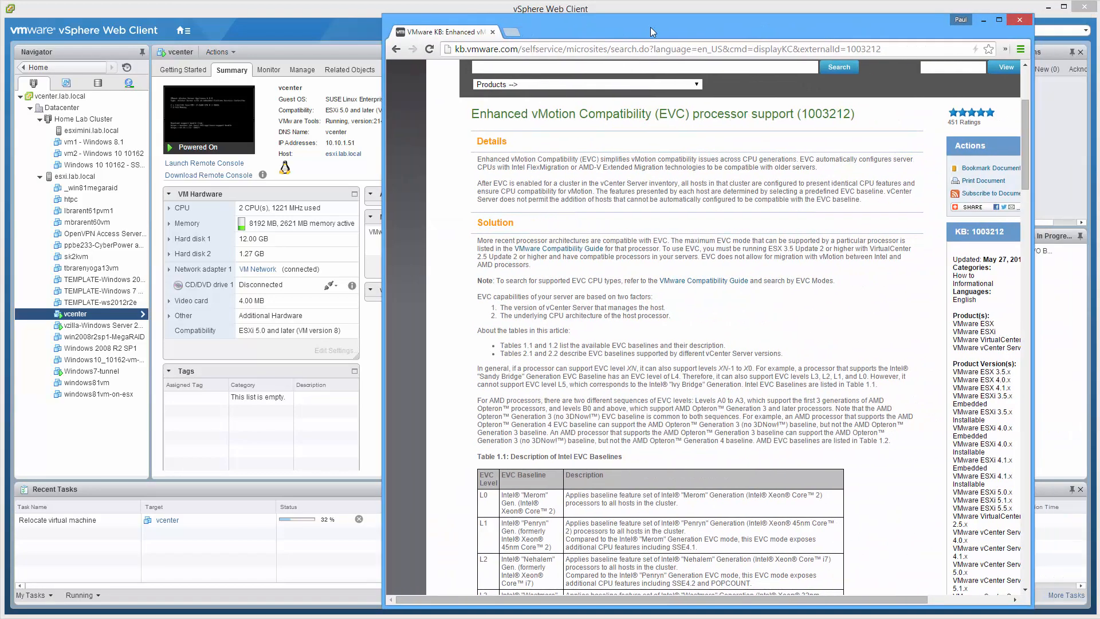
pyautogui.moveTo(682, 398)
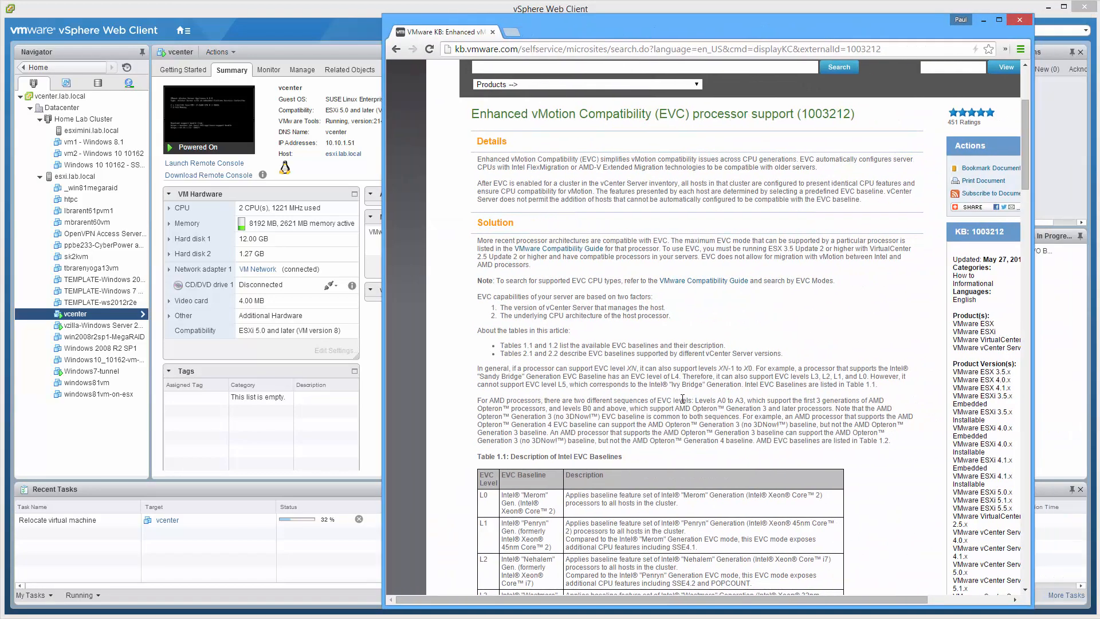
pyautogui.scroll(-3)
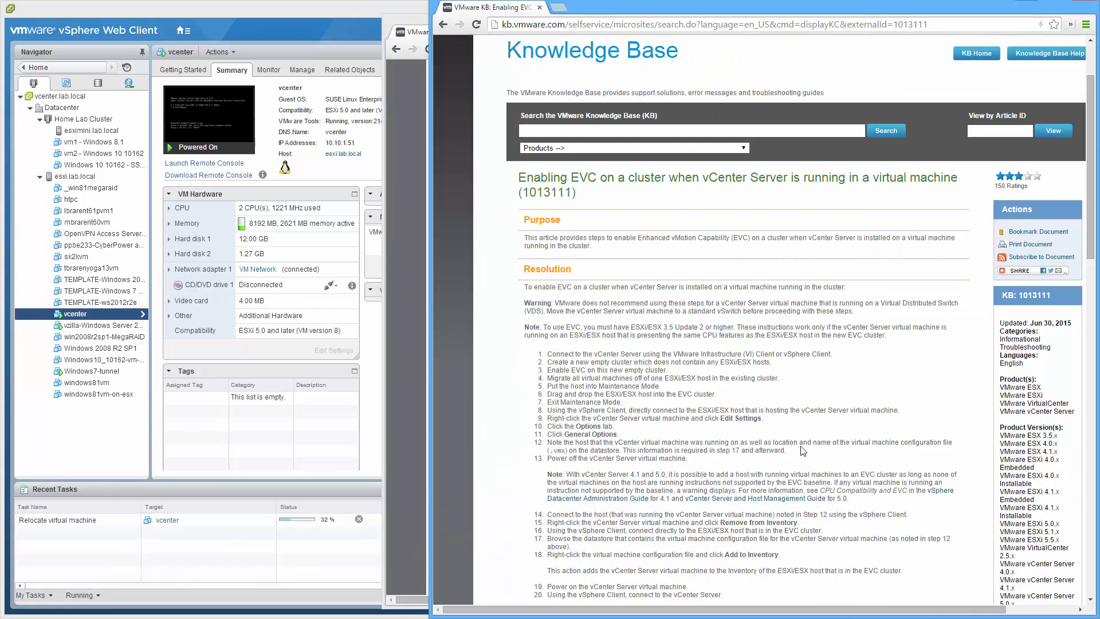
pyautogui.scroll(-3)
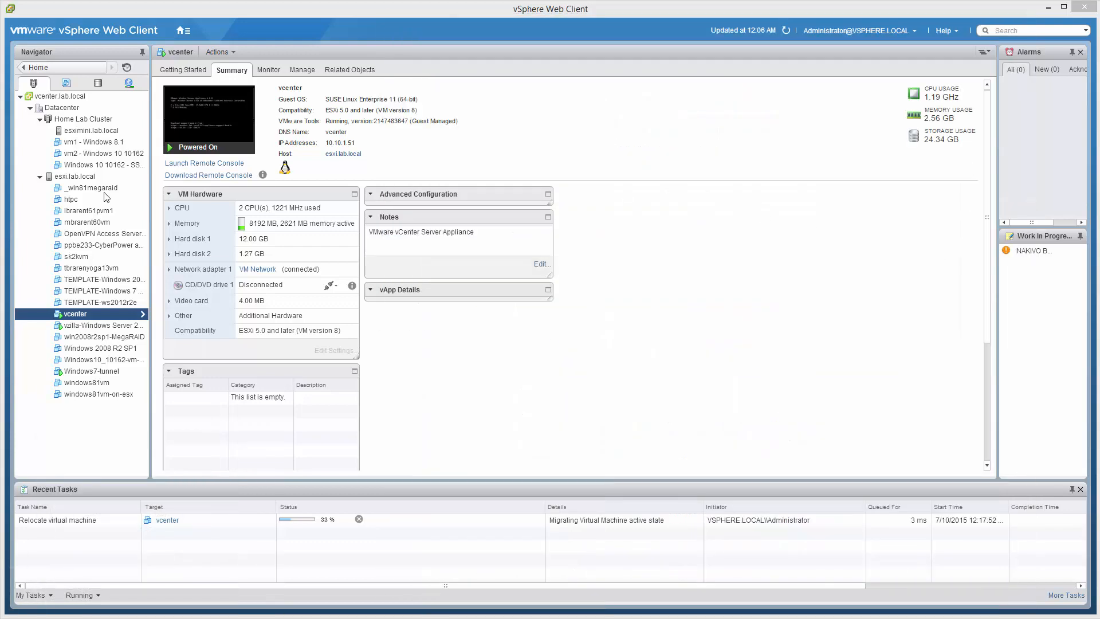
pyautogui.click(98, 348)
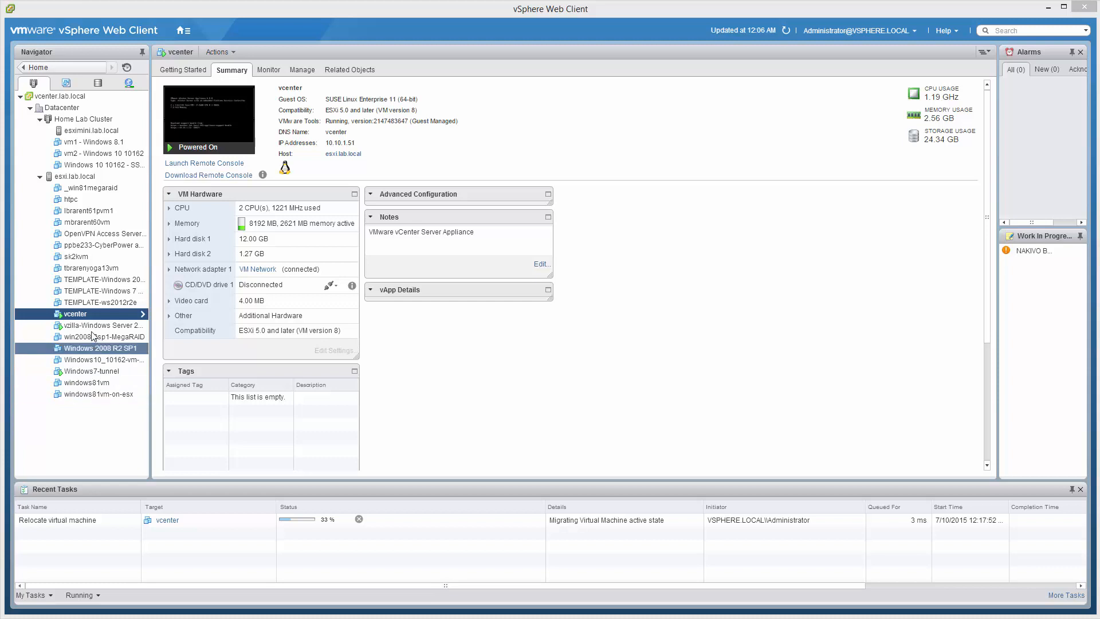
pyautogui.click(91, 371)
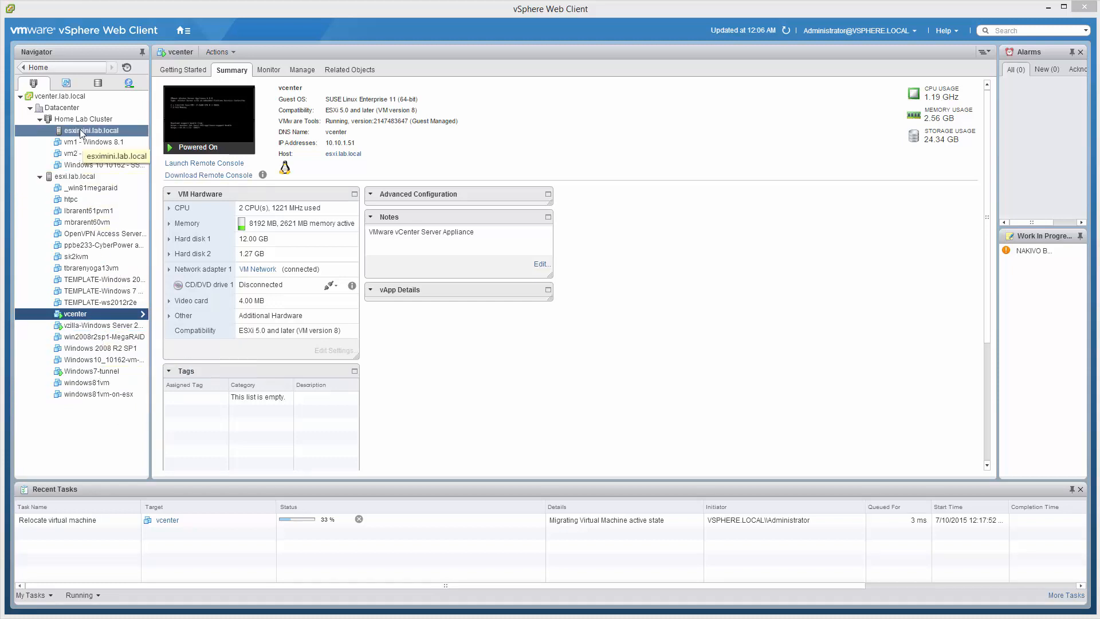
pyautogui.moveTo(121, 132)
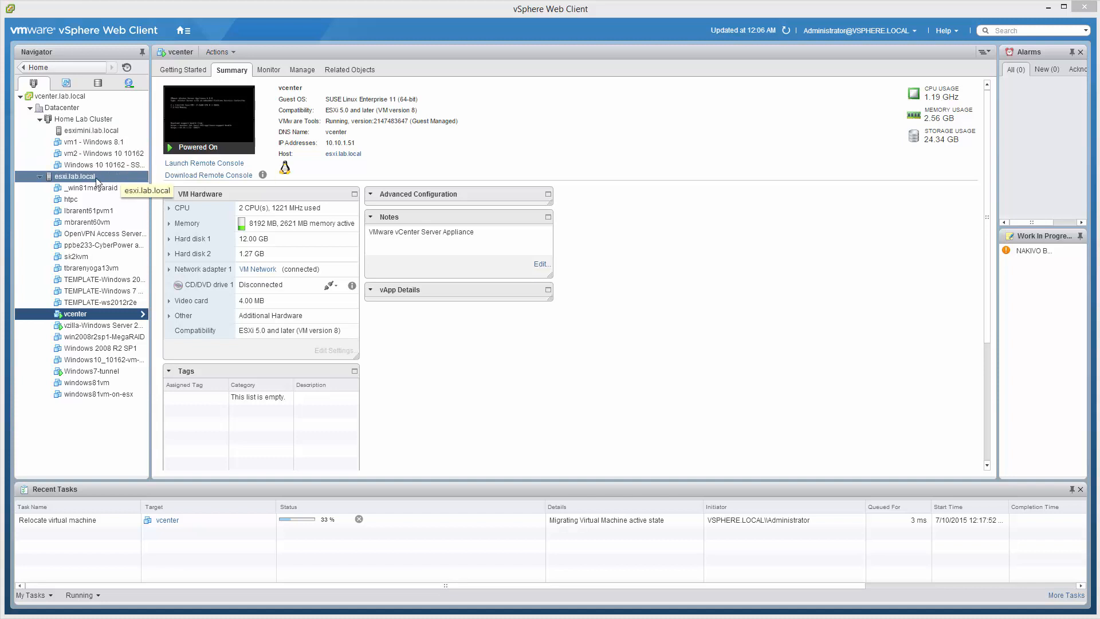
pyautogui.moveTo(65, 186)
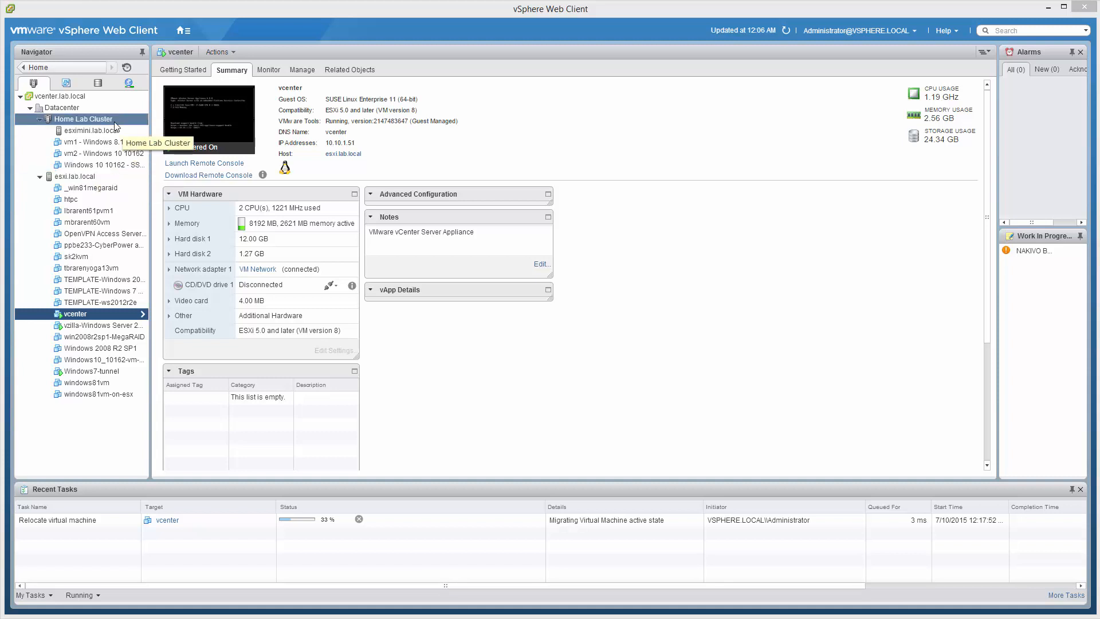
pyautogui.moveTo(88, 211)
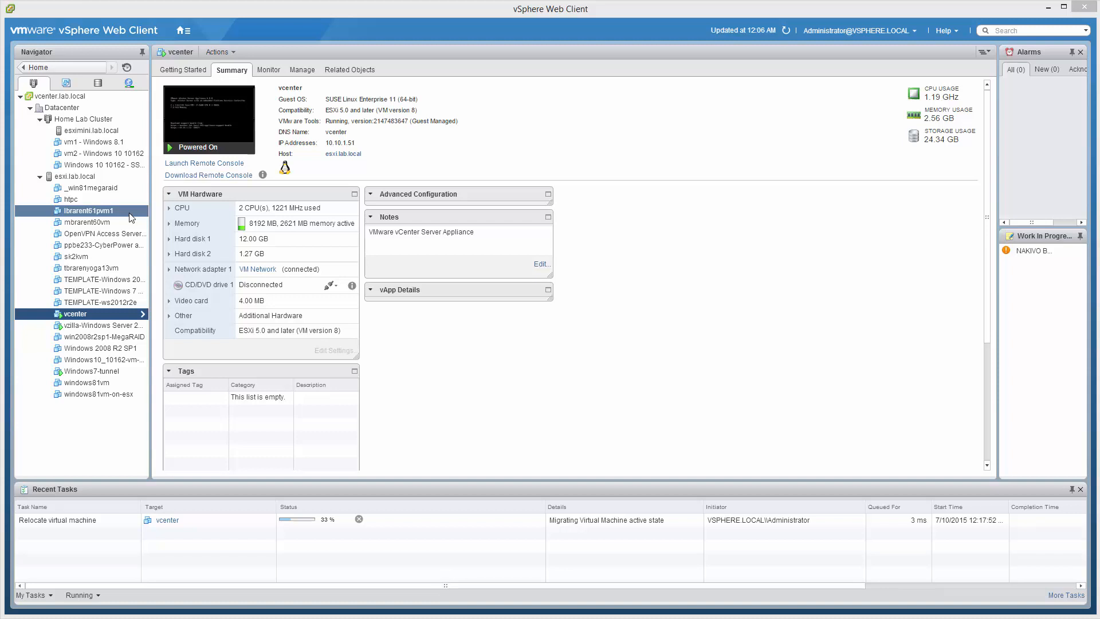
pyautogui.moveTo(167, 194)
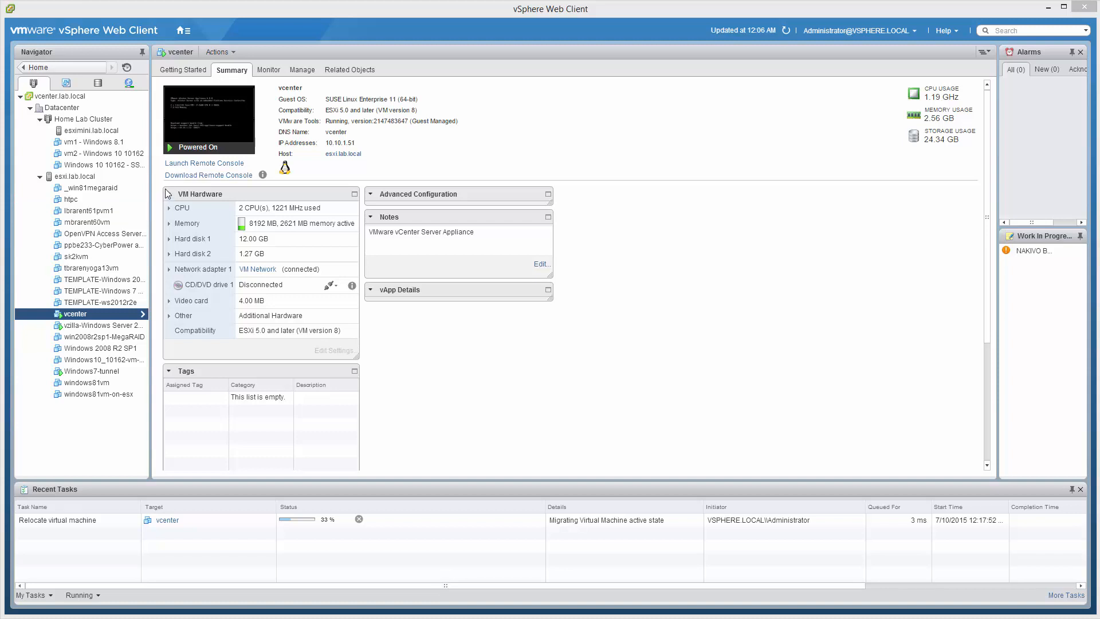